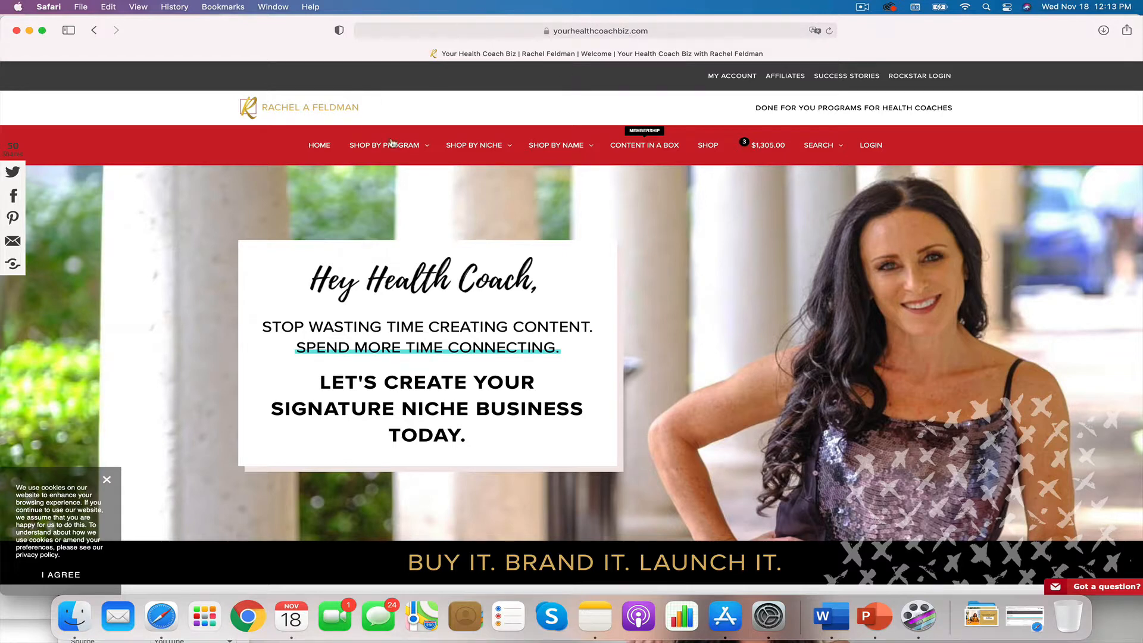
Step: Open the Shop by Program menu of done-for-you program categories on yourhealthcoachbiz.com
{"action": "left_click", "coordinate": [473, 144]}
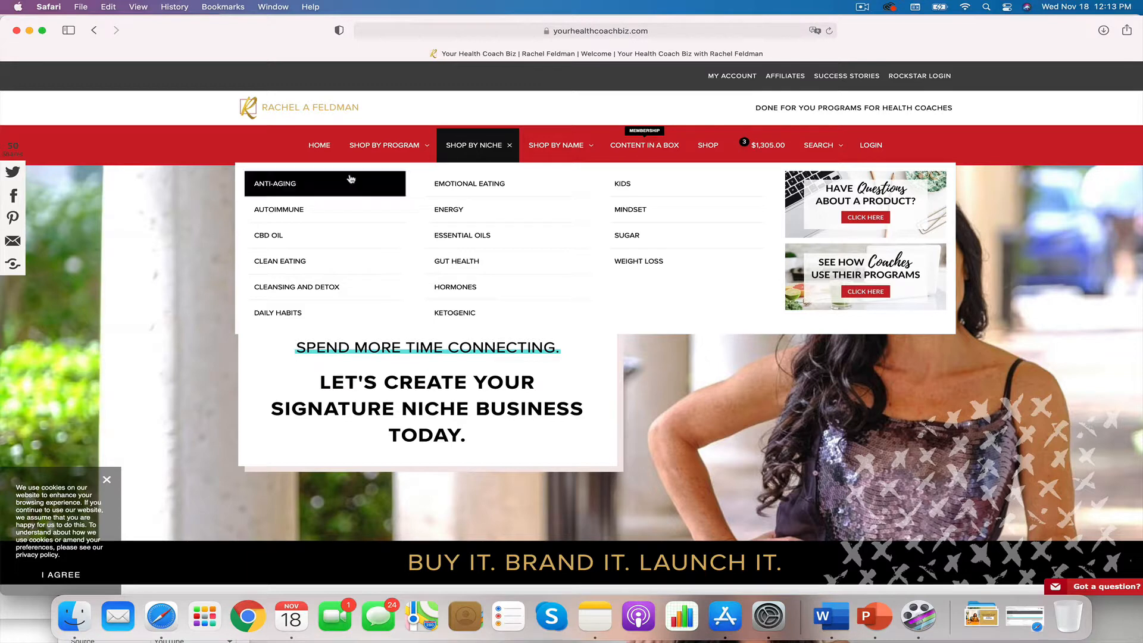
{"action": "mouse_move", "coordinate": [453, 313]}
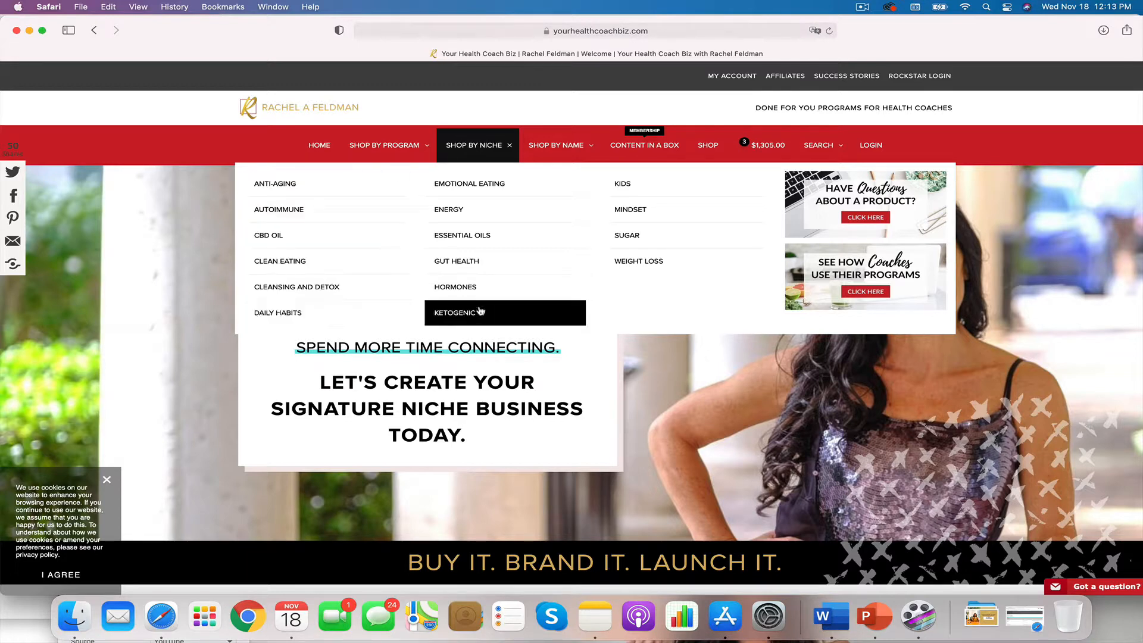
{"action": "mouse_move", "coordinate": [504, 235]}
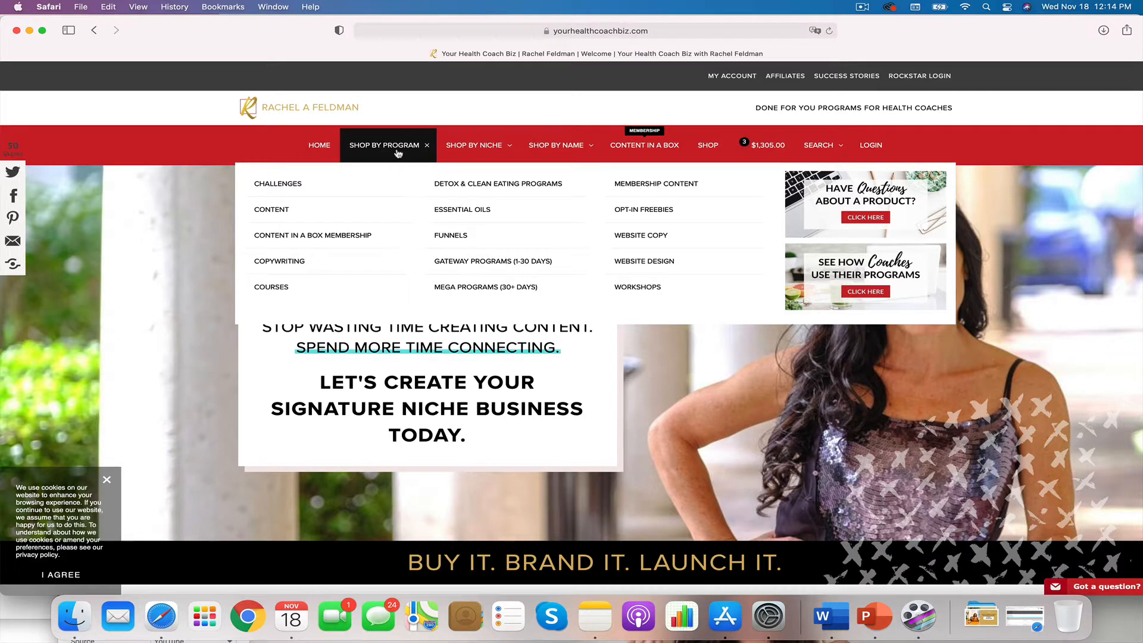
{"action": "mouse_move", "coordinate": [506, 261]}
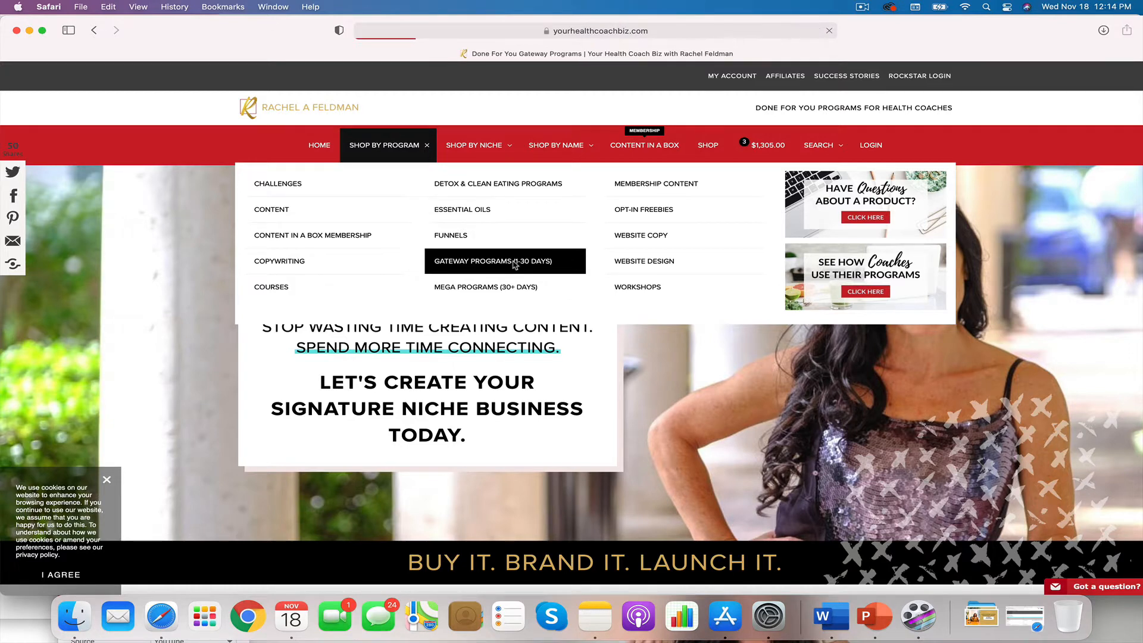
Step: Go to Gateway Programs (1-30 Days) and browse down its detox, paleo and weight-loss listings
{"action": "left_click", "coordinate": [492, 261]}
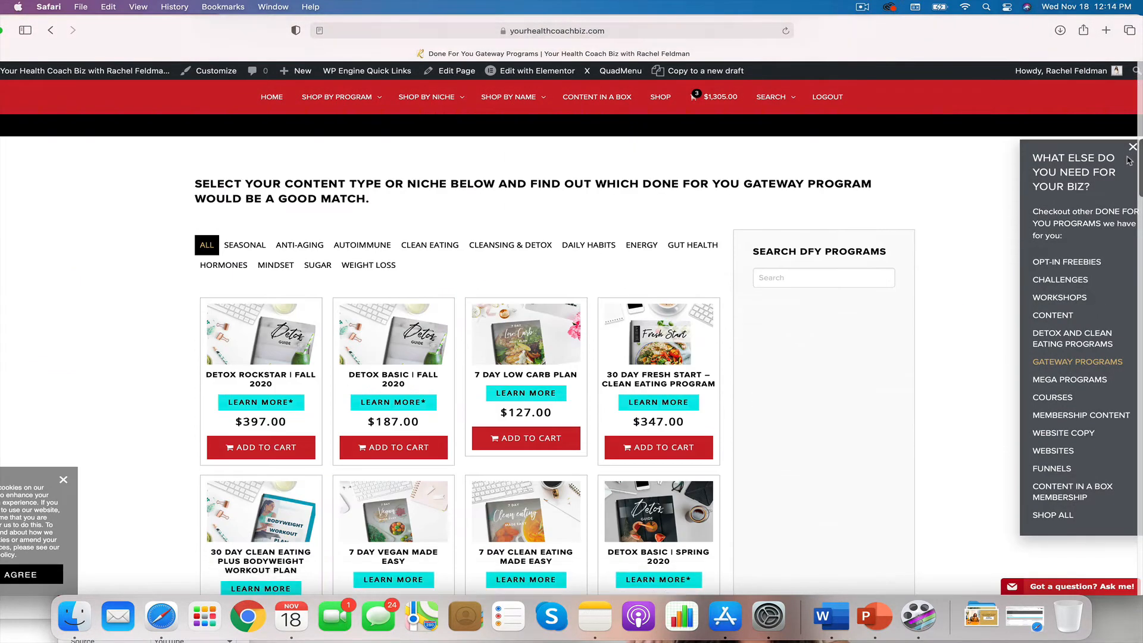
{"action": "scroll", "scroll_direction": "down", "scroll_amount": 3}
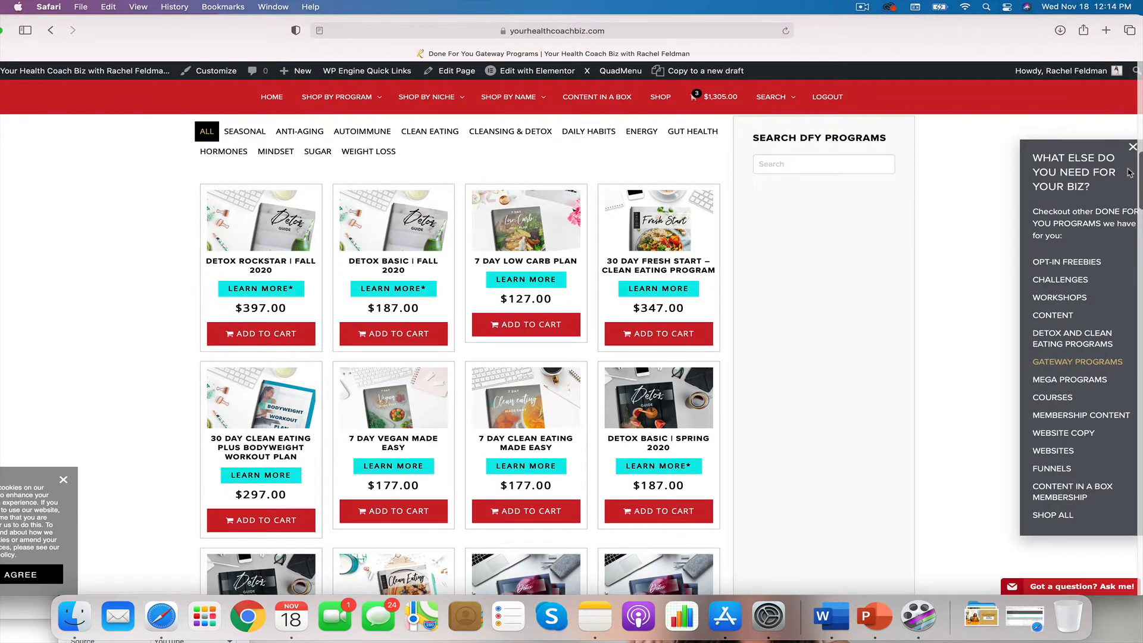
{"action": "scroll", "scroll_direction": "down", "scroll_amount": 3}
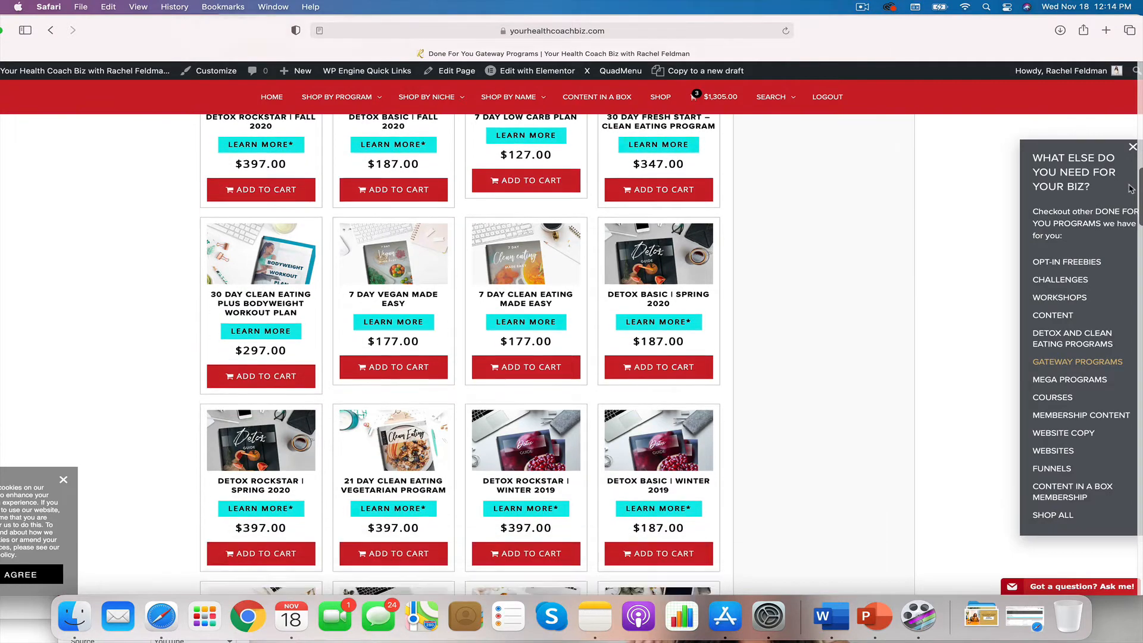
{"action": "scroll", "scroll_direction": "down", "scroll_amount": 3}
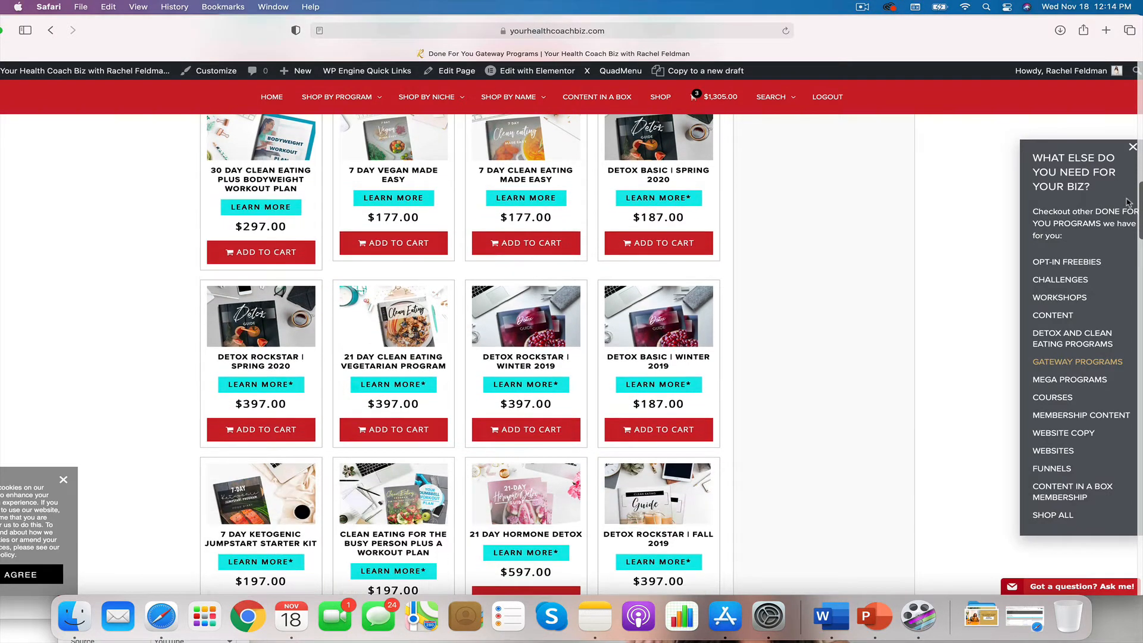
{"action": "scroll", "scroll_direction": "down", "scroll_amount": 3}
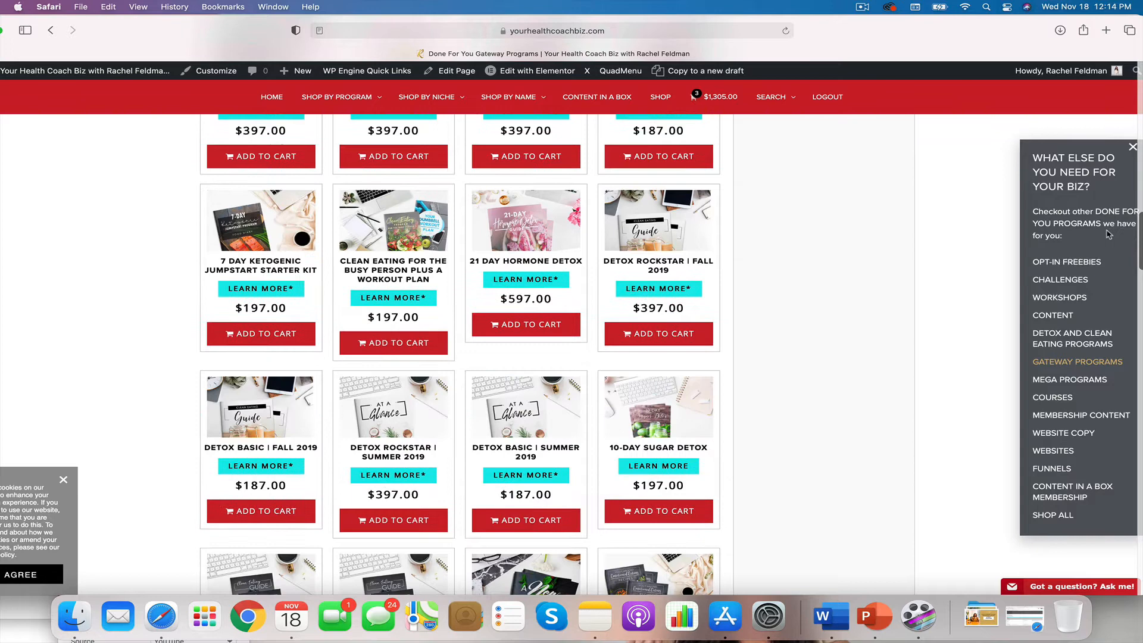
{"action": "scroll", "scroll_direction": "down", "scroll_amount": 3}
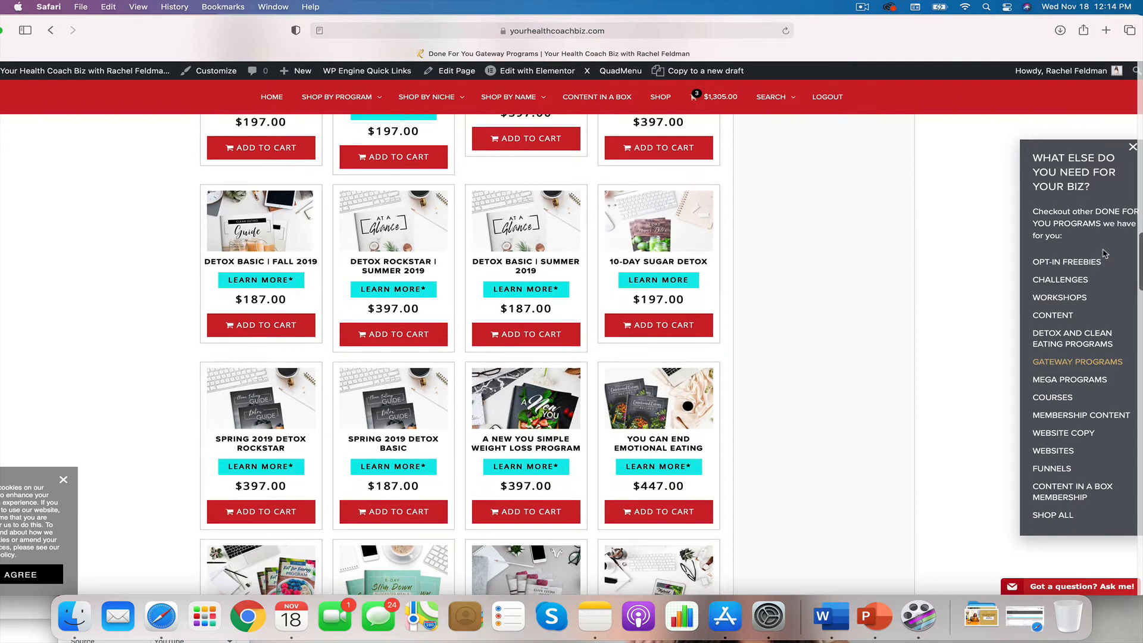
{"action": "scroll", "scroll_direction": "down", "scroll_amount": 3}
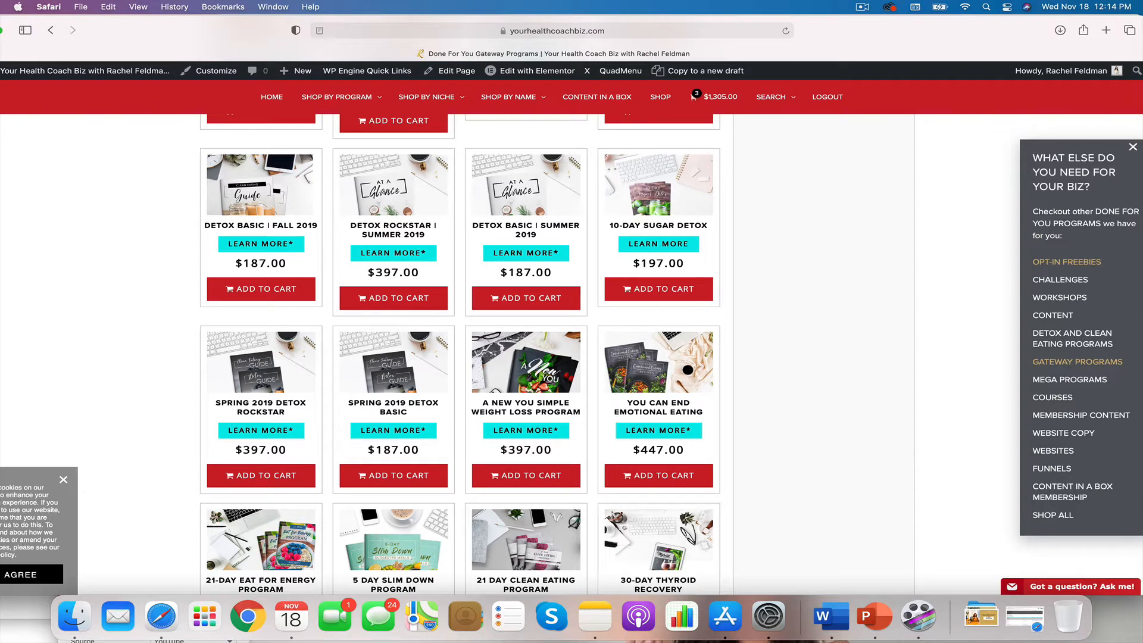
{"action": "scroll", "scroll_direction": "down", "scroll_amount": 3}
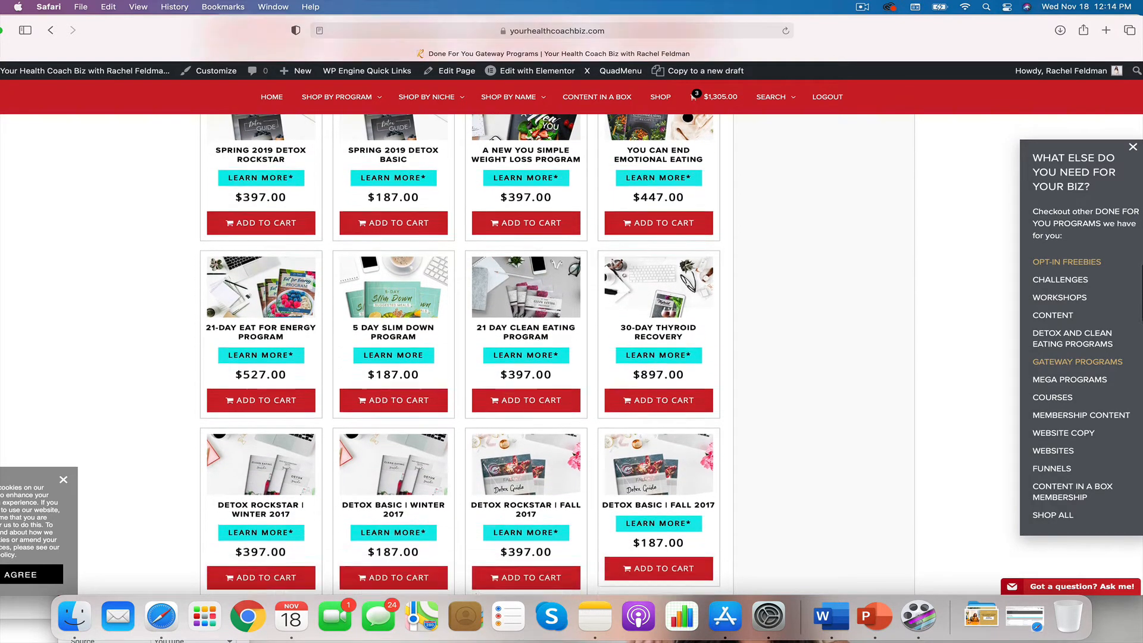
{"action": "scroll", "scroll_direction": "down", "scroll_amount": 3}
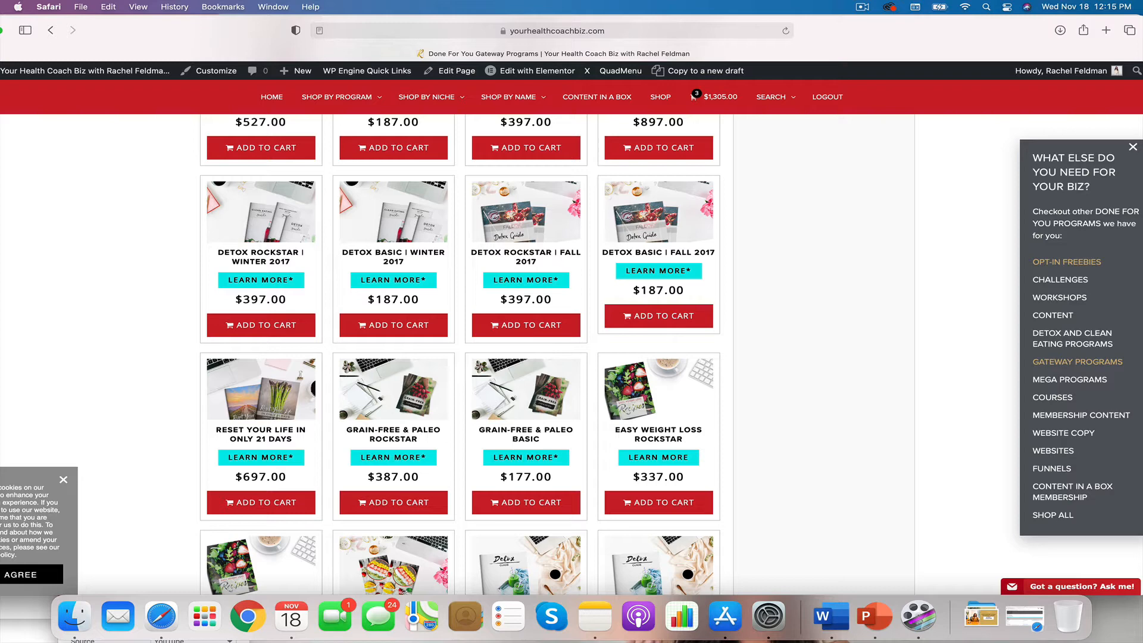
{"action": "mouse_move", "coordinate": [888, 257]}
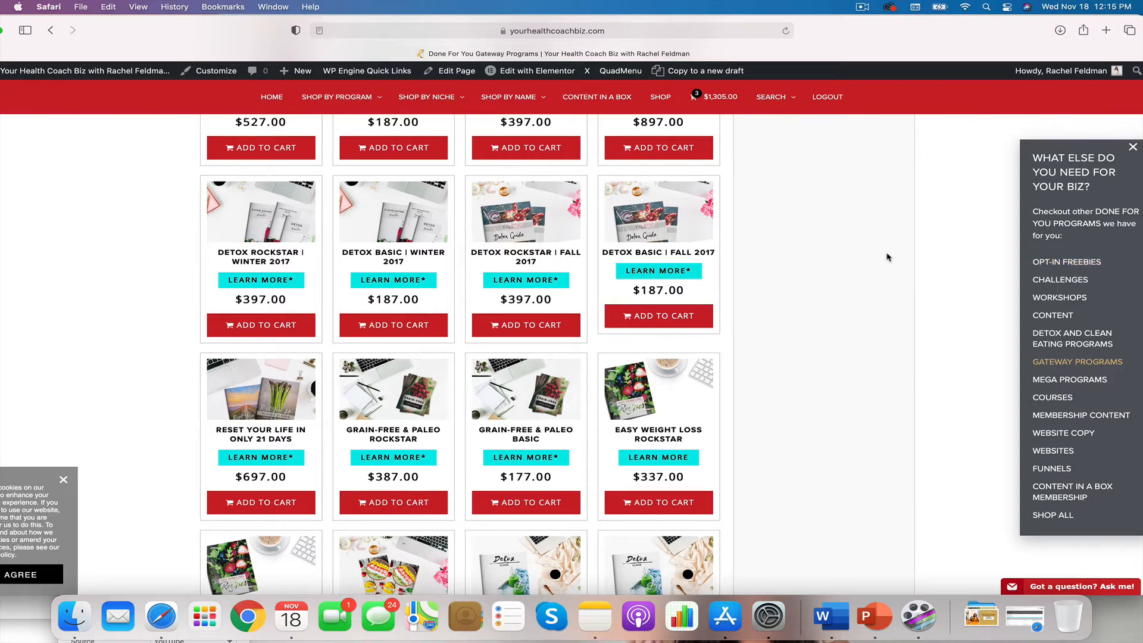
Step: Scroll through the Gateway Programs grid of detox, energy and sugar programs with prices
{"action": "scroll", "scroll_direction": "down", "scroll_amount": 3}
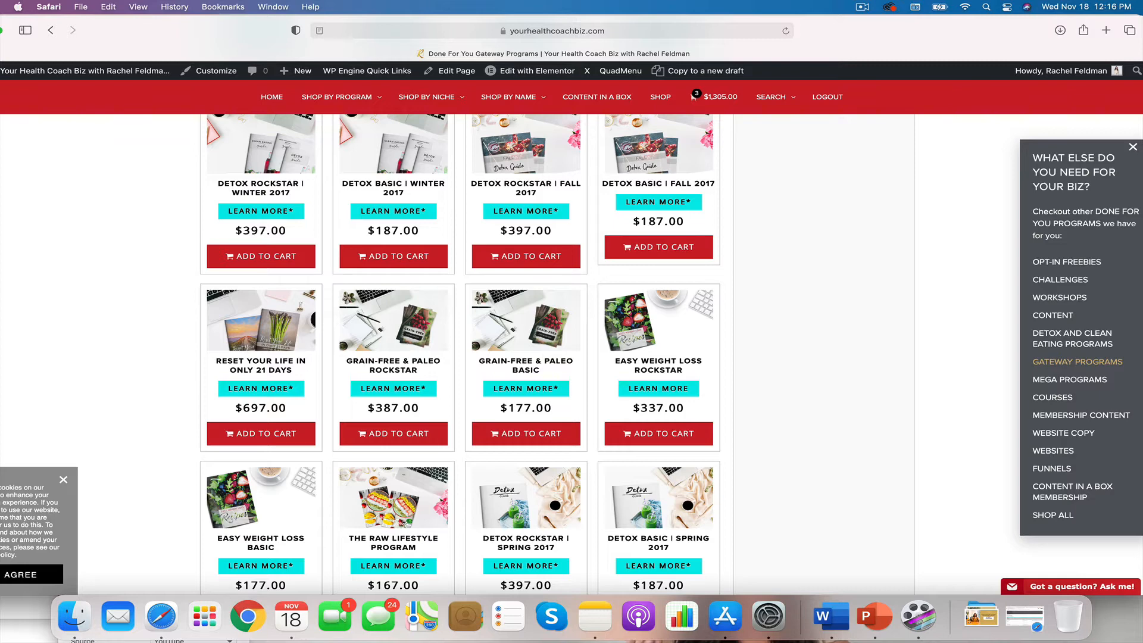
{"action": "scroll", "scroll_direction": "up", "scroll_amount": 3}
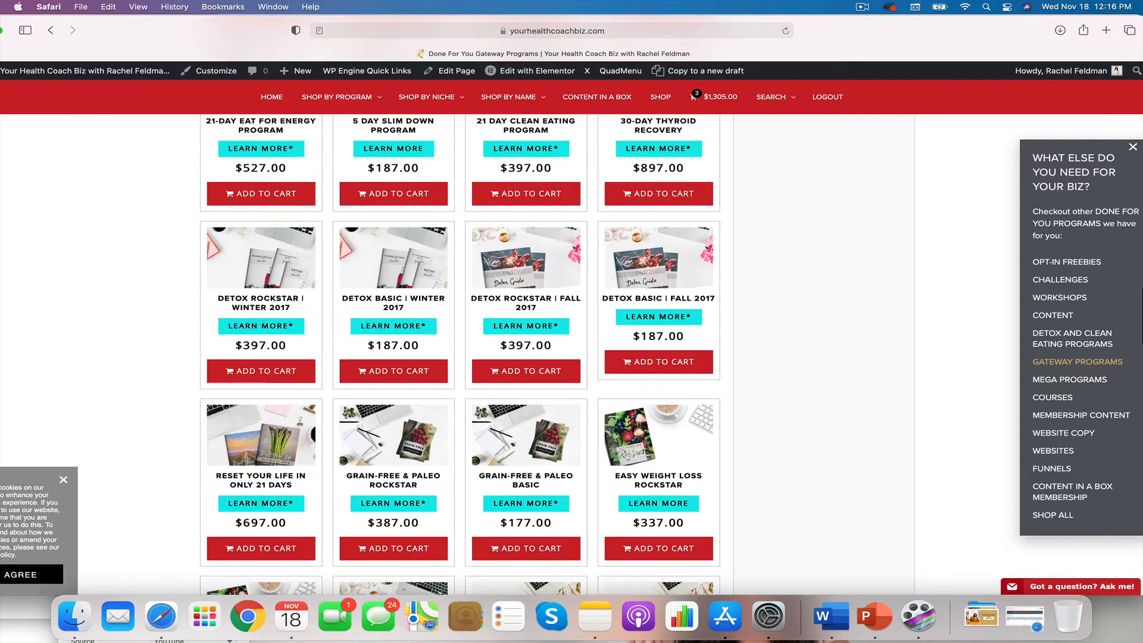
{"action": "mouse_move", "coordinate": [929, 445]}
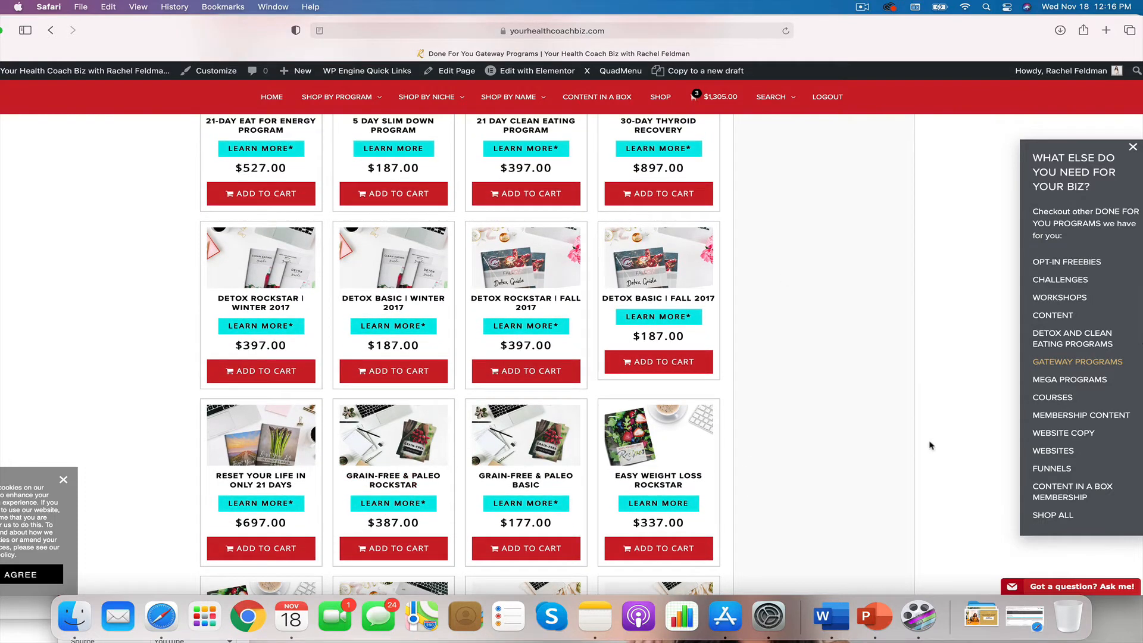
{"action": "mouse_move", "coordinate": [216, 420]}
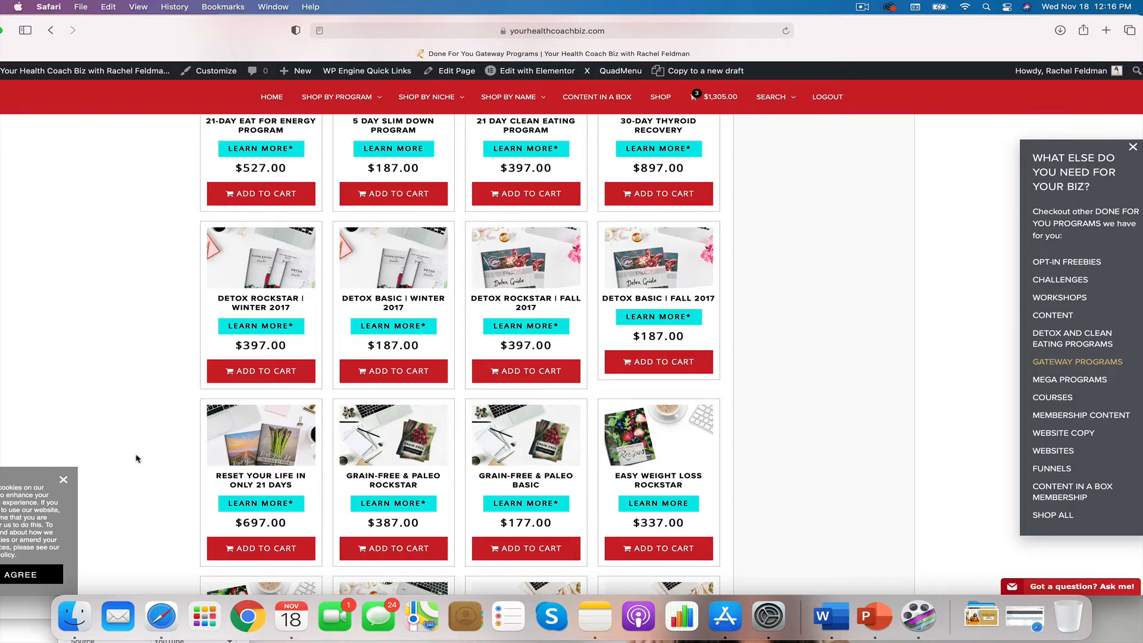
{"action": "scroll", "scroll_direction": "down", "scroll_amount": 3}
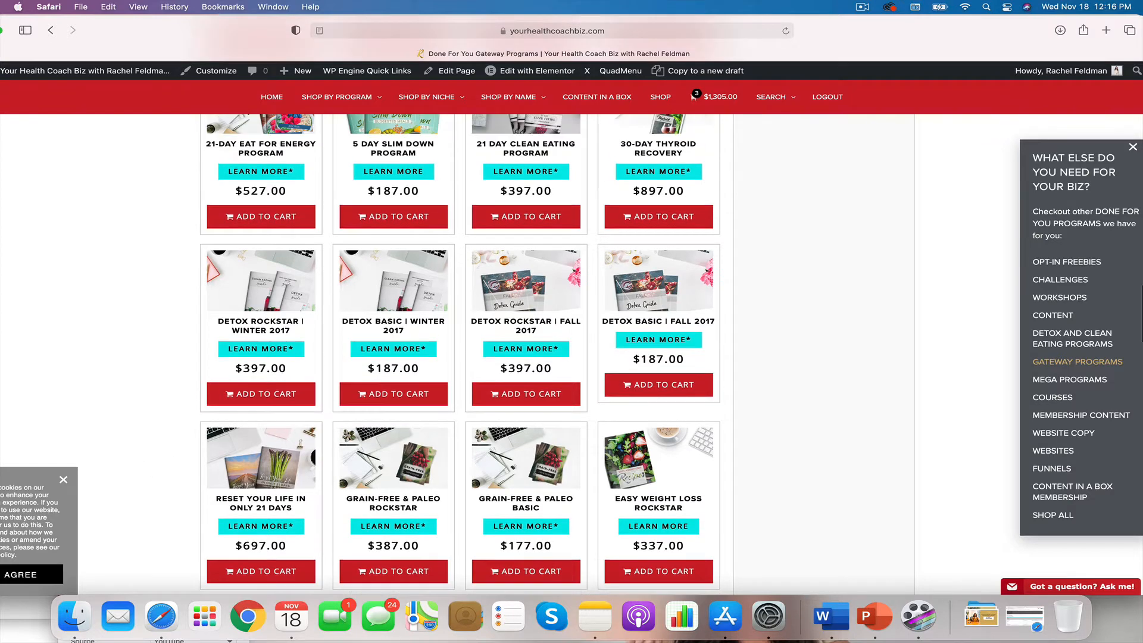
{"action": "scroll", "scroll_direction": "down", "scroll_amount": 3}
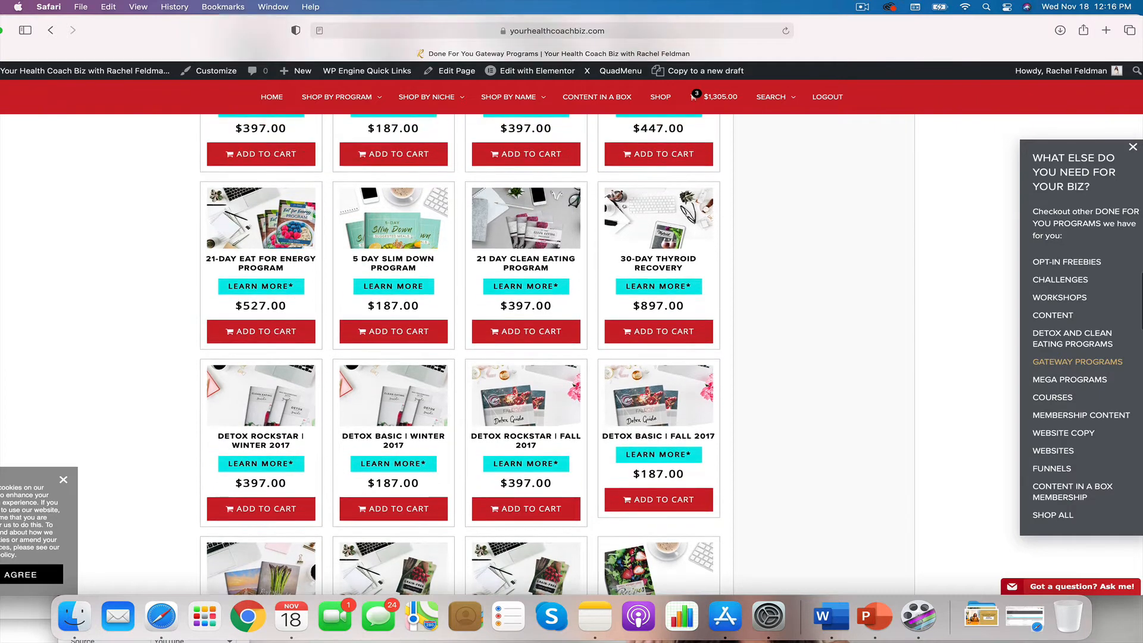
{"action": "scroll", "scroll_direction": "down", "scroll_amount": 3}
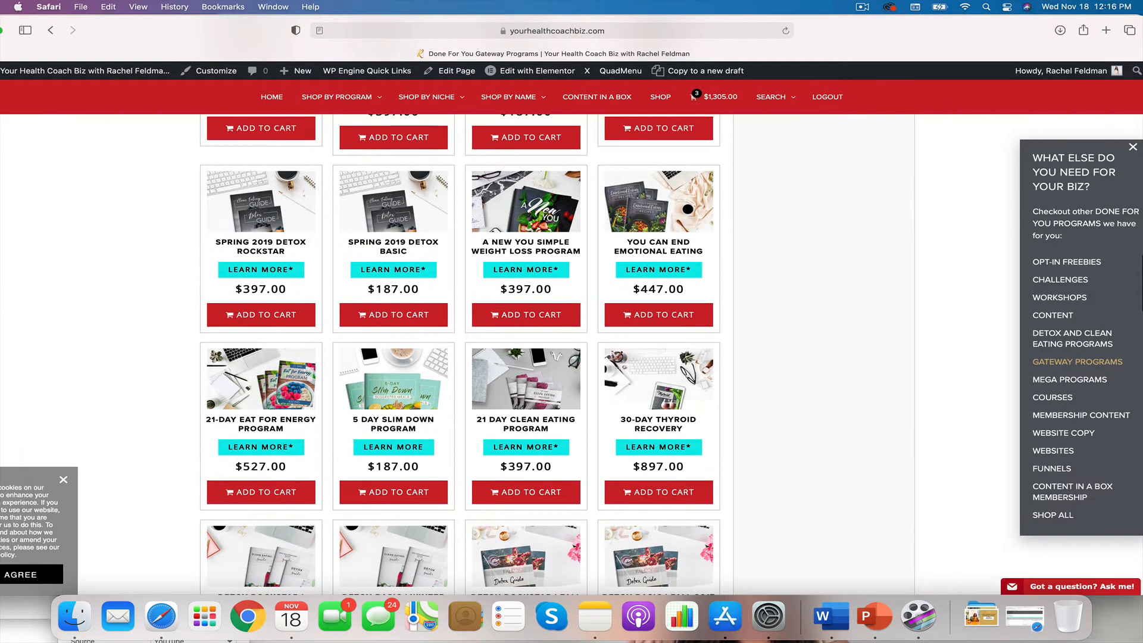
{"action": "scroll", "scroll_direction": "down", "scroll_amount": 3}
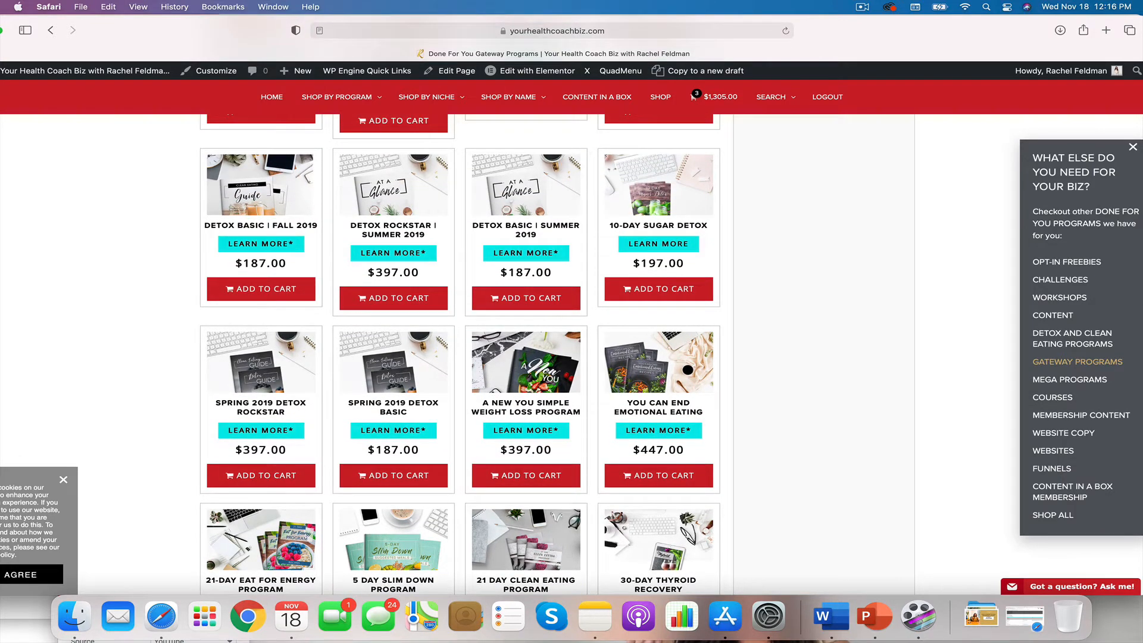
{"action": "scroll", "scroll_direction": "down", "scroll_amount": 3}
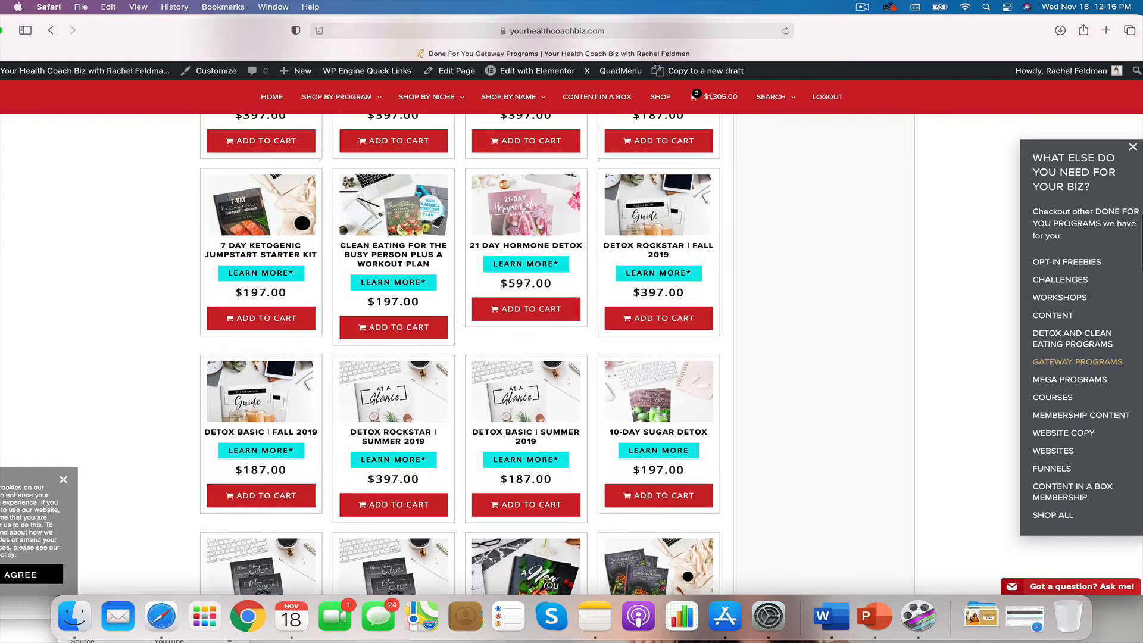
{"action": "scroll", "scroll_direction": "down", "scroll_amount": 3}
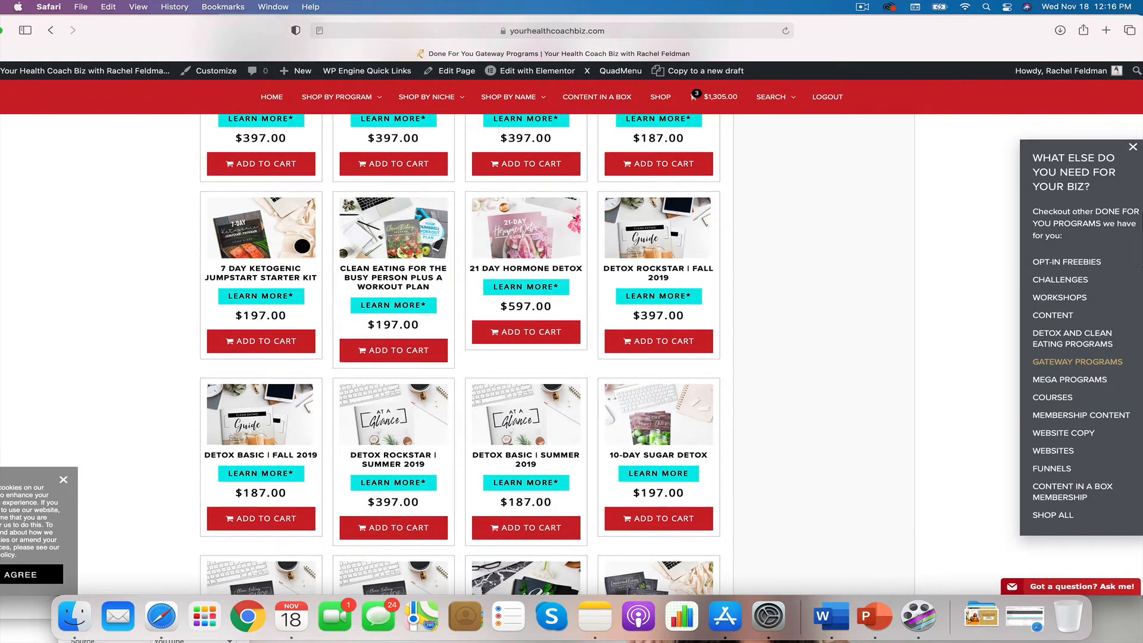
{"action": "scroll", "scroll_direction": "down", "scroll_amount": 3}
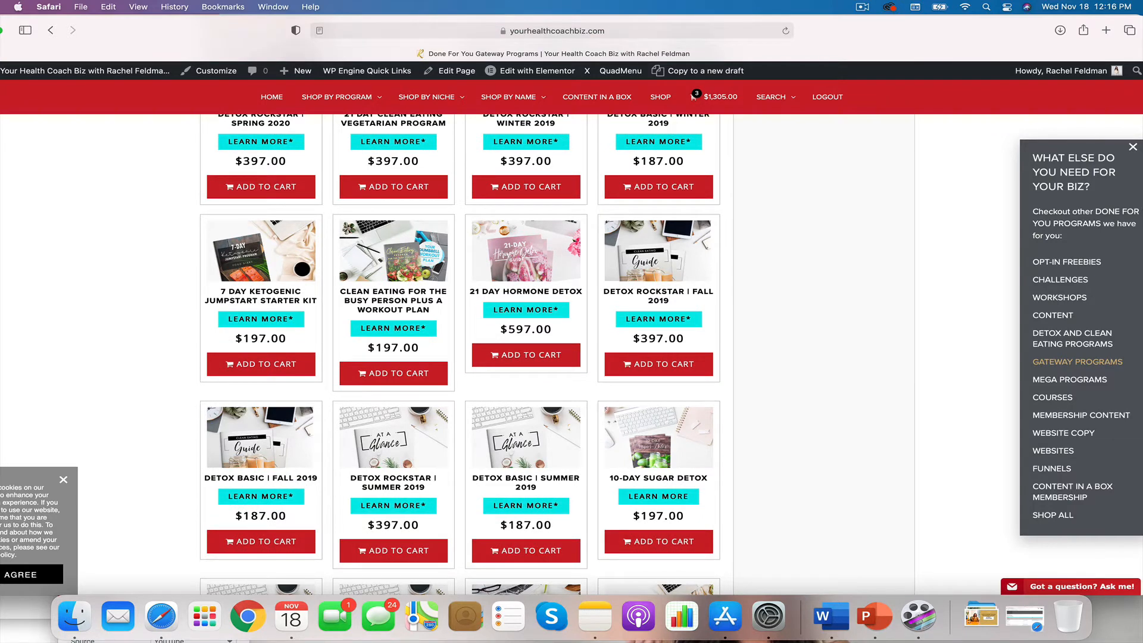
{"action": "scroll", "scroll_direction": "down", "scroll_amount": 3}
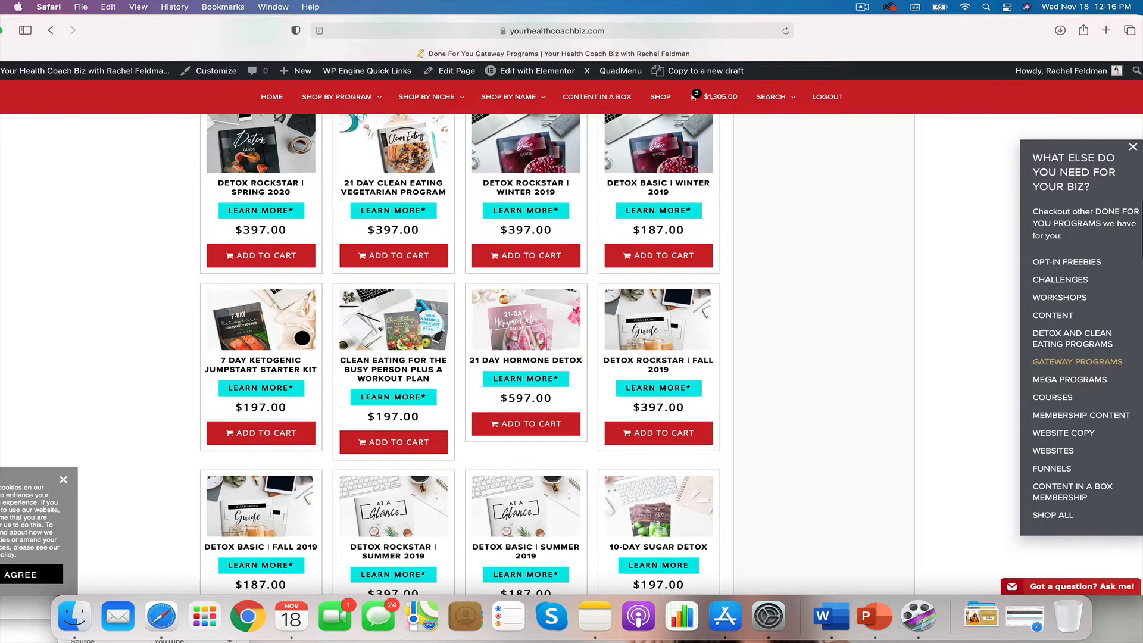
{"action": "scroll", "scroll_direction": "down", "scroll_amount": 3}
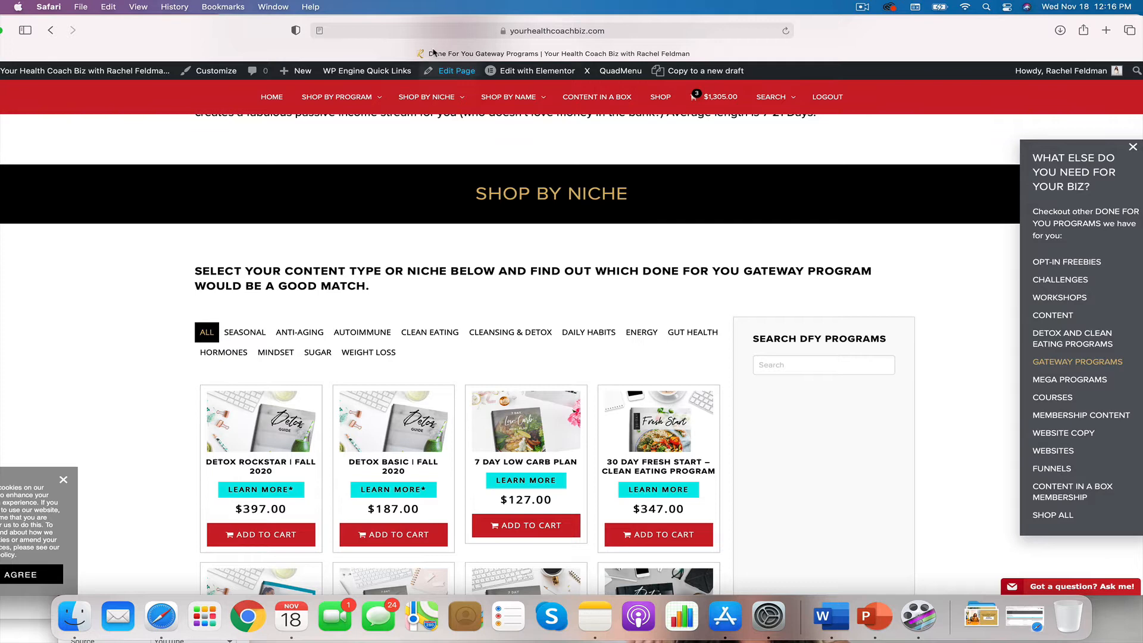
Step: Go to Mega Programs (30+ days) and browse its women's hormone and detox packages
{"action": "left_click", "coordinate": [336, 97]}
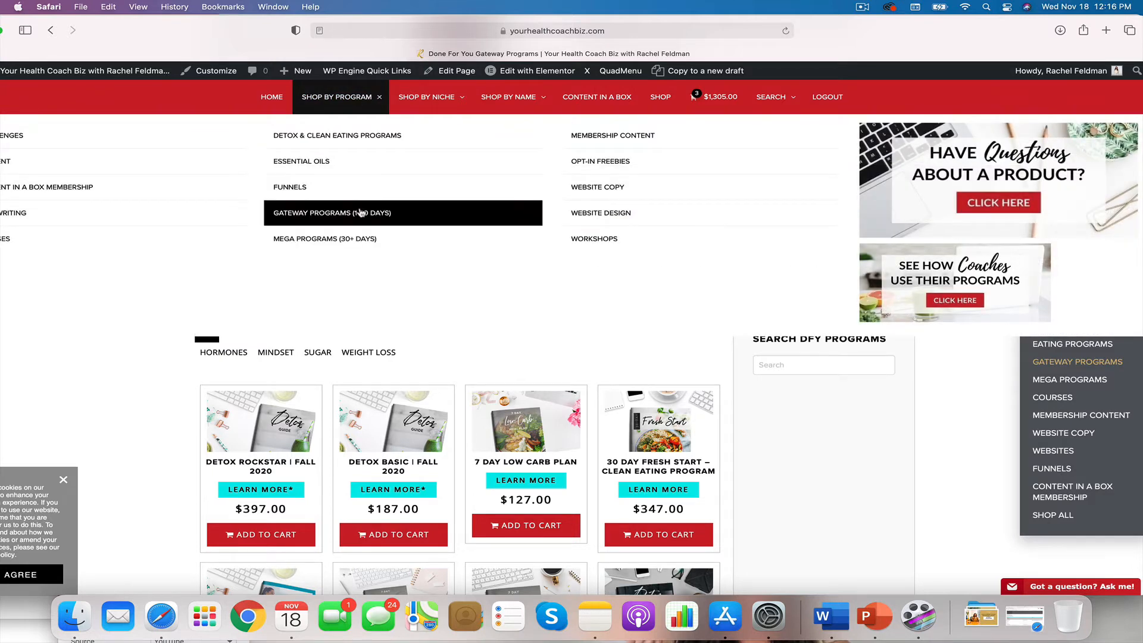
{"action": "mouse_move", "coordinate": [324, 238]}
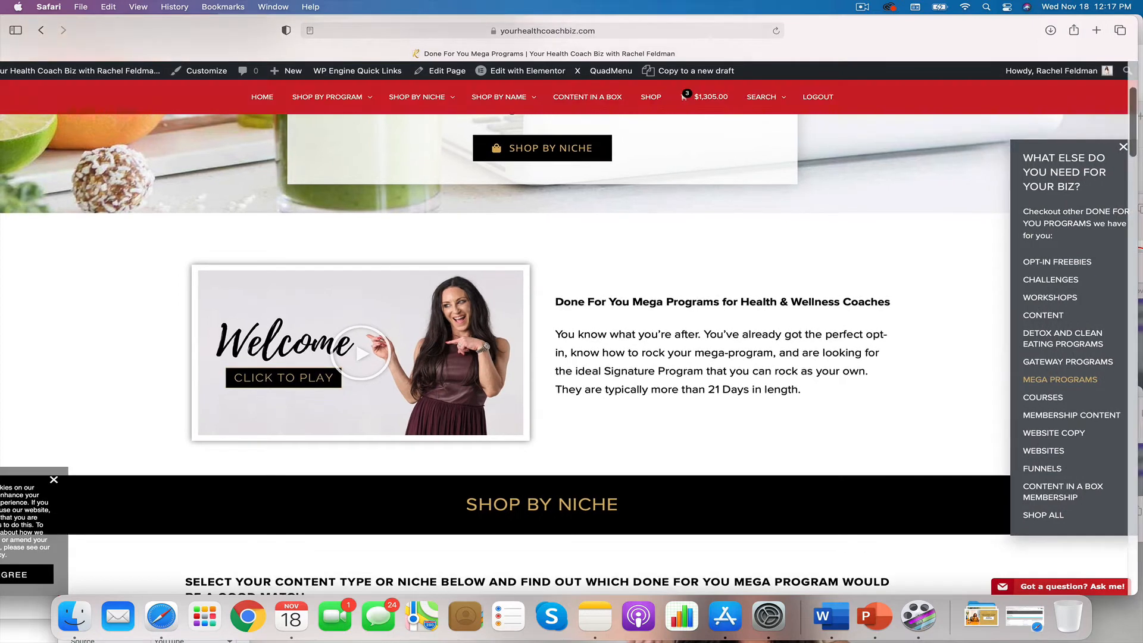
{"action": "scroll", "scroll_direction": "down", "scroll_amount": 3}
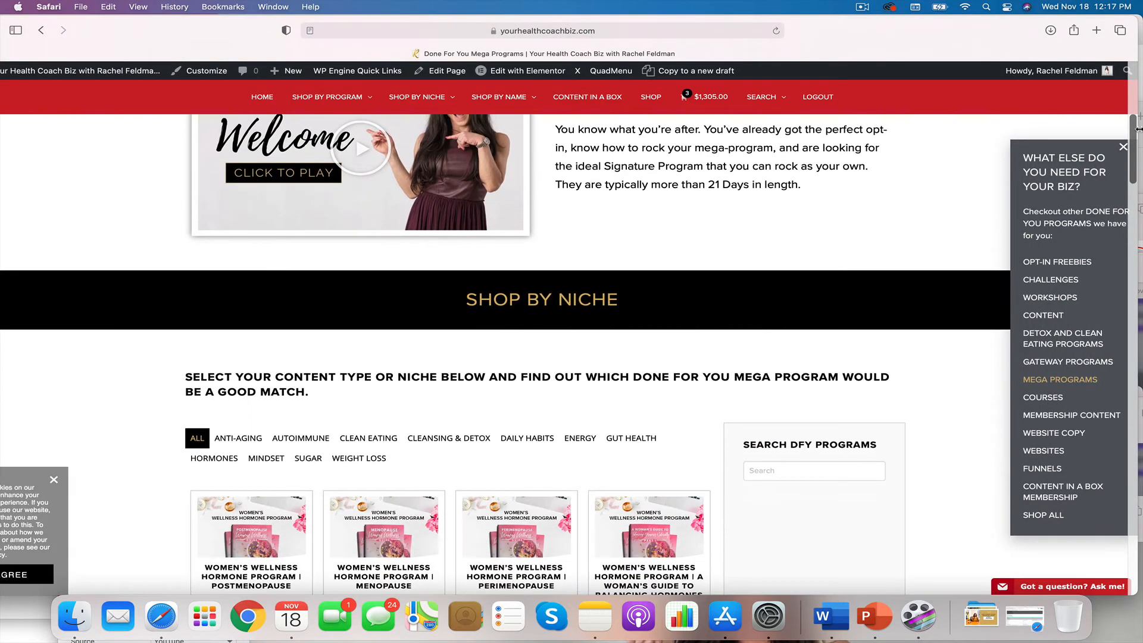
{"action": "scroll", "scroll_direction": "down", "scroll_amount": 3}
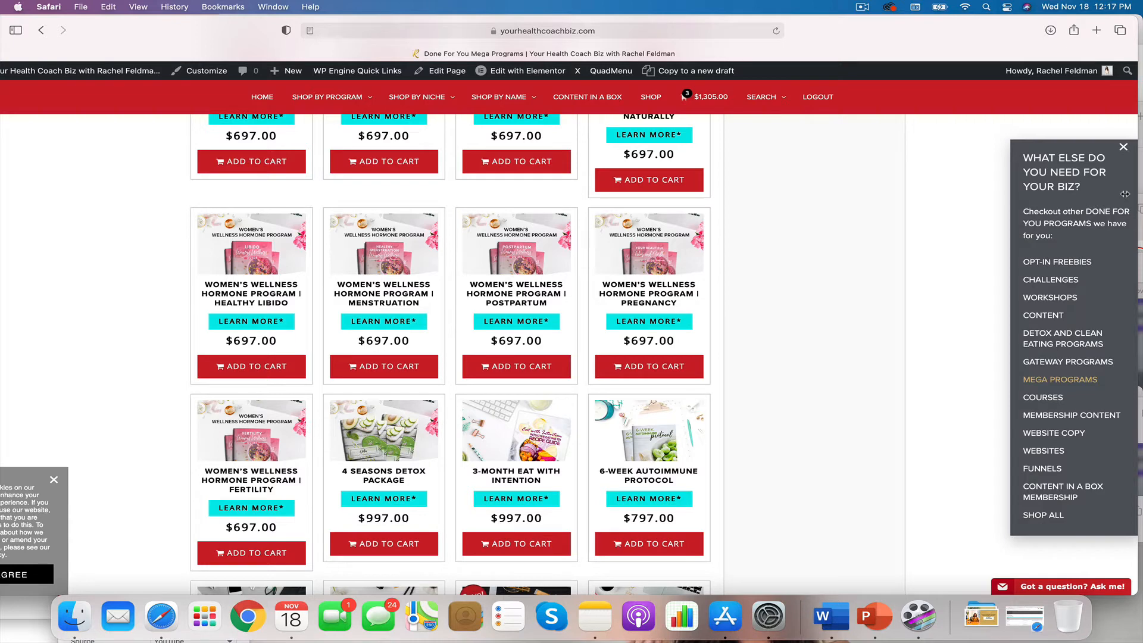
{"action": "scroll", "scroll_direction": "down", "scroll_amount": 3}
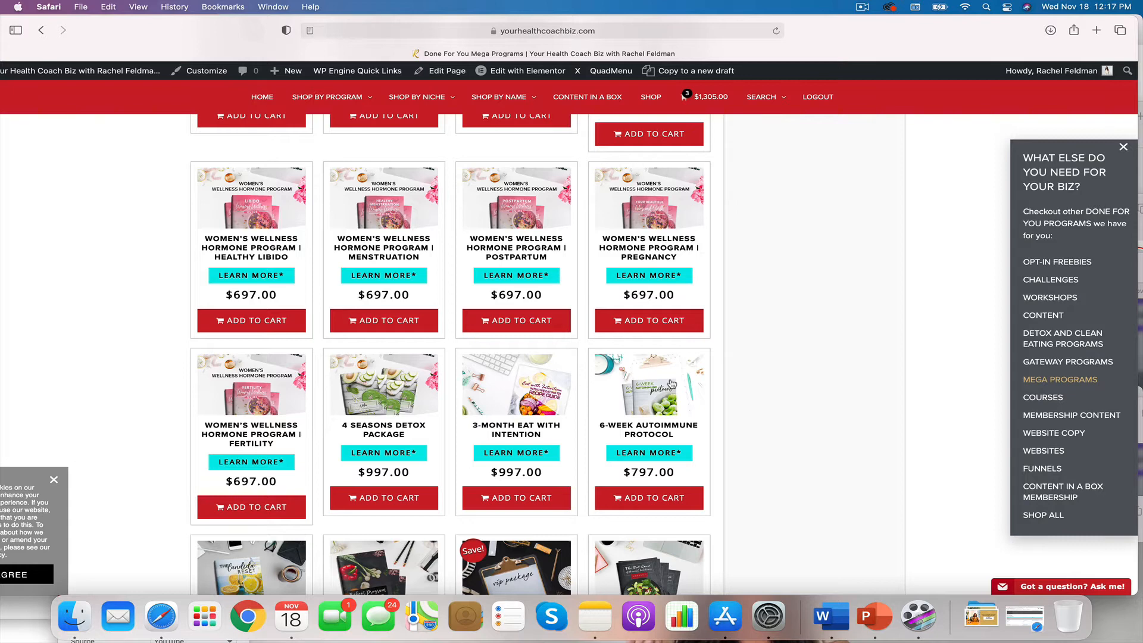
{"action": "scroll", "scroll_direction": "down", "scroll_amount": 3}
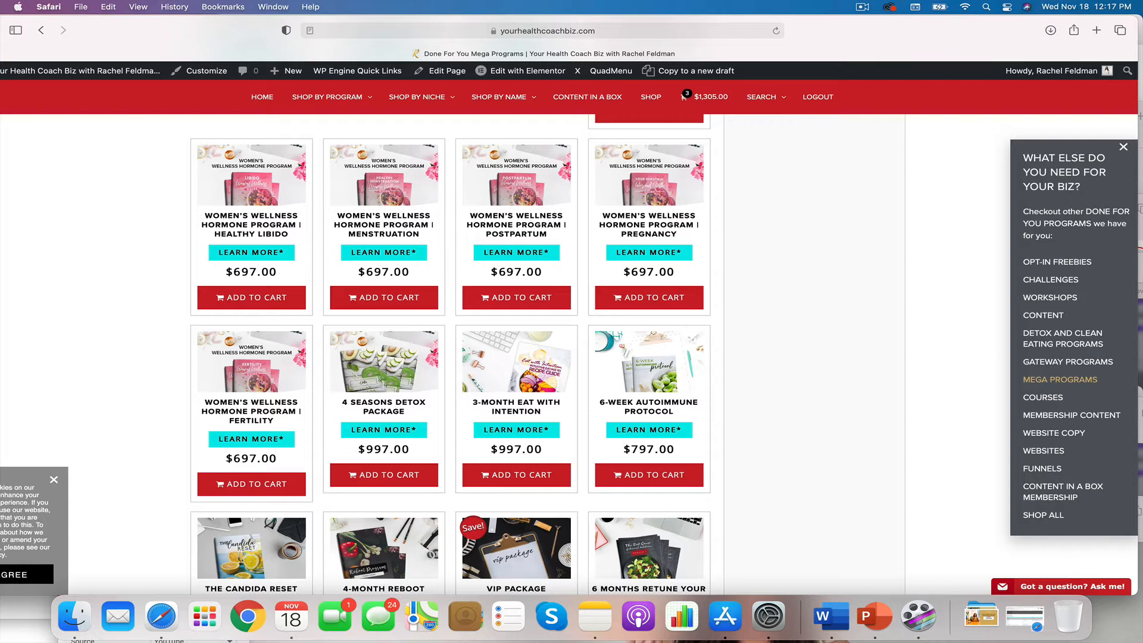
{"action": "mouse_move", "coordinate": [765, 378]}
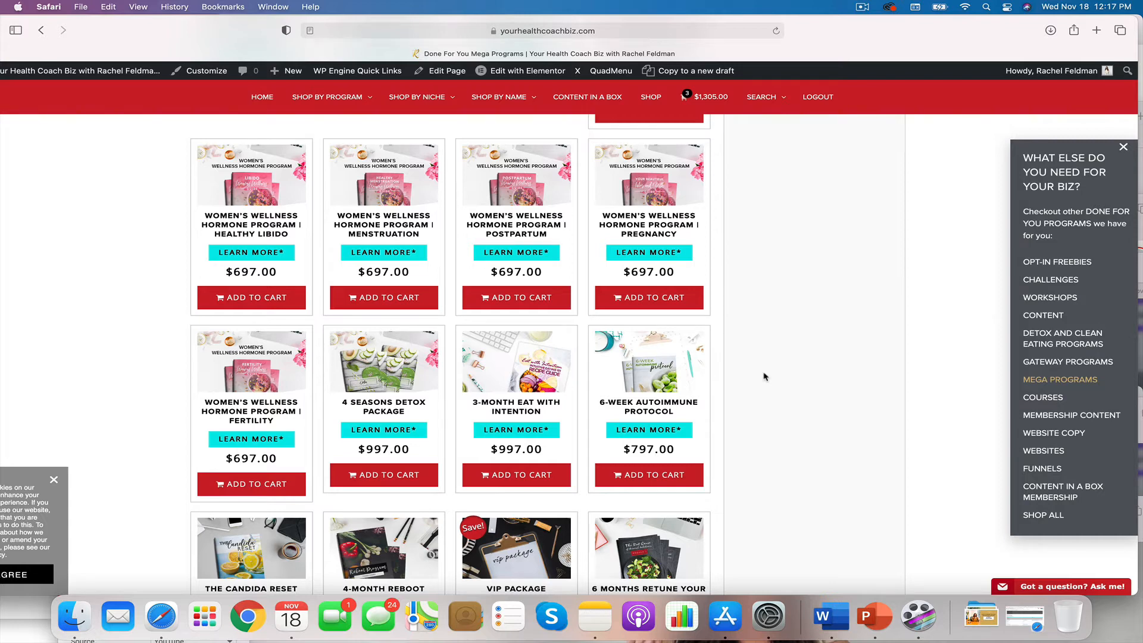
{"action": "scroll", "scroll_direction": "down", "scroll_amount": 3}
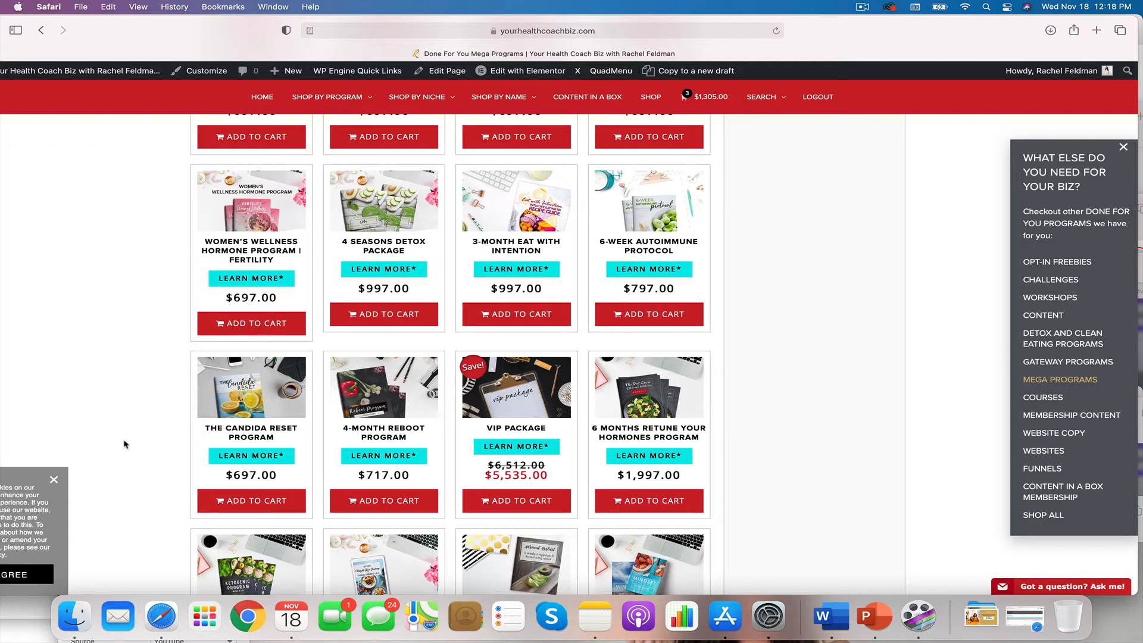
{"action": "scroll", "scroll_direction": "down", "scroll_amount": 3}
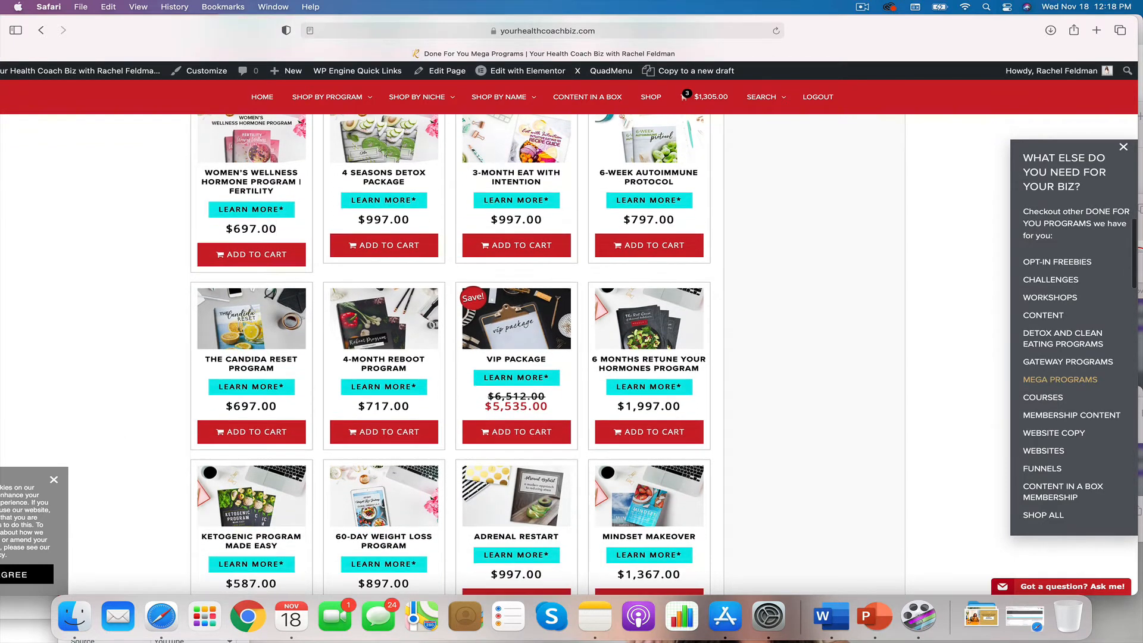
{"action": "scroll", "scroll_direction": "down", "scroll_amount": 3}
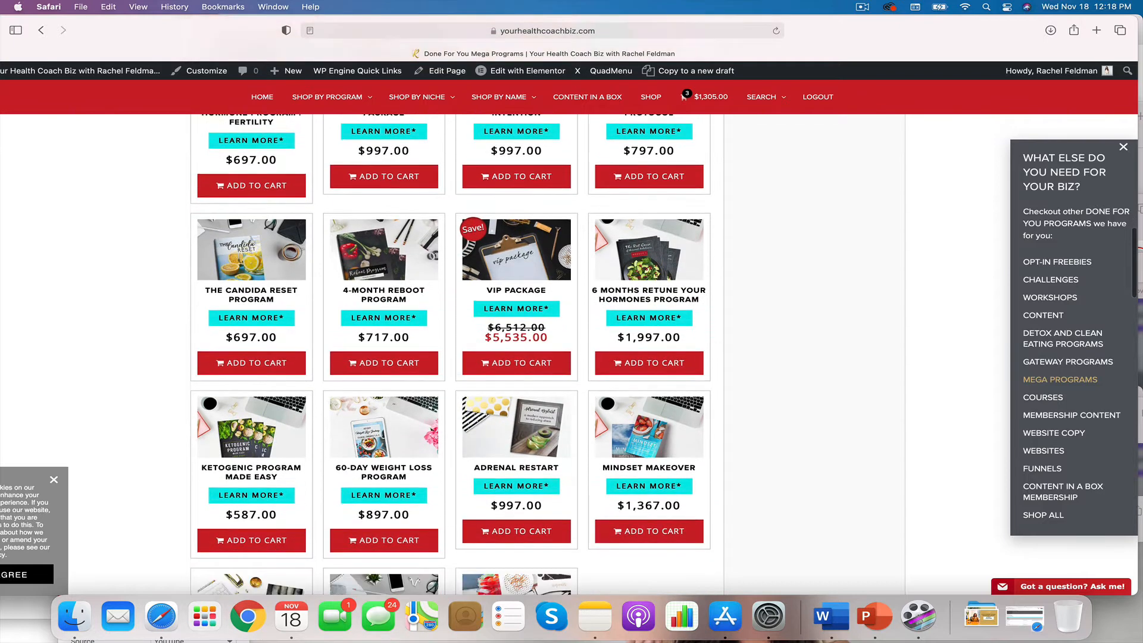
Step: Continue down to the VIP package and go to the 6-Week Autoimmune Protocol details
{"action": "scroll", "scroll_direction": "down", "scroll_amount": 3}
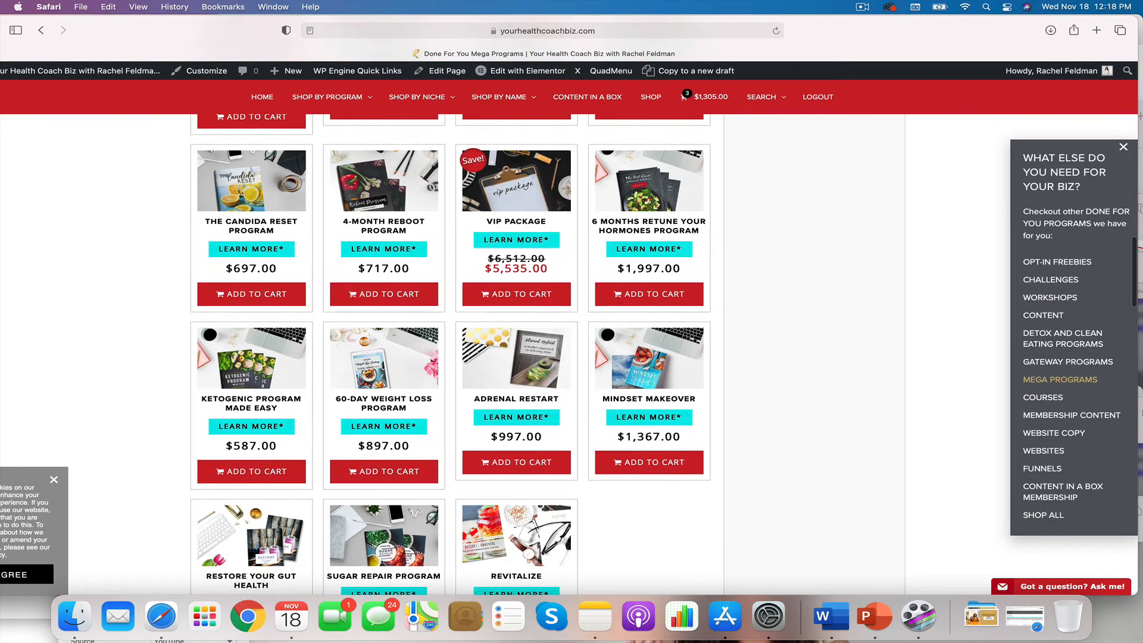
{"action": "scroll", "scroll_direction": "down", "scroll_amount": 3}
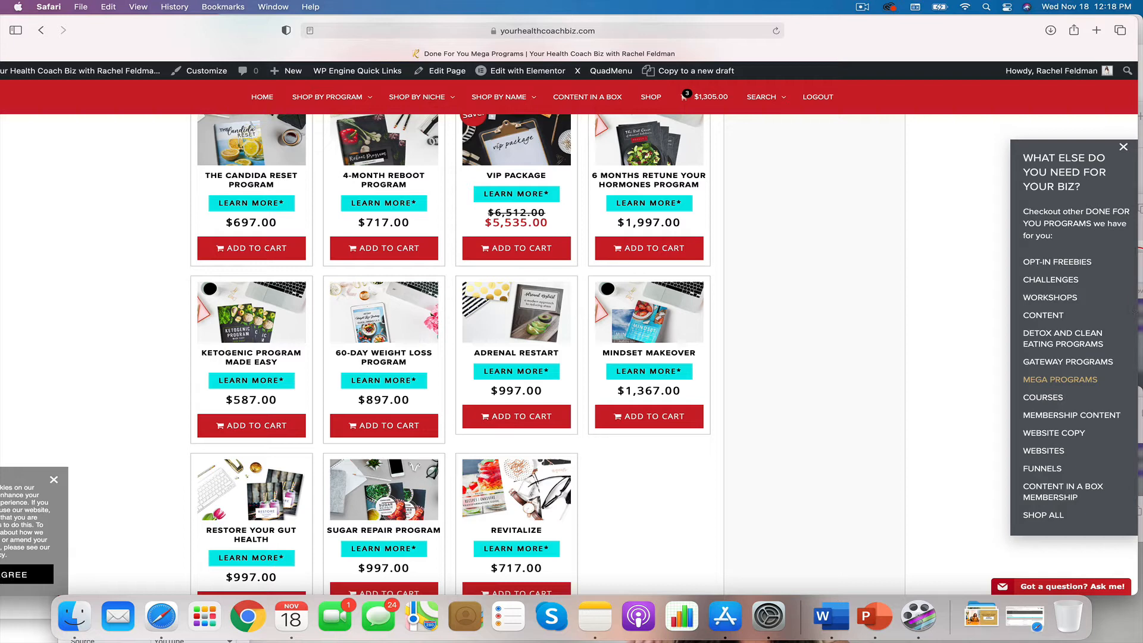
{"action": "scroll", "scroll_direction": "down", "scroll_amount": 3}
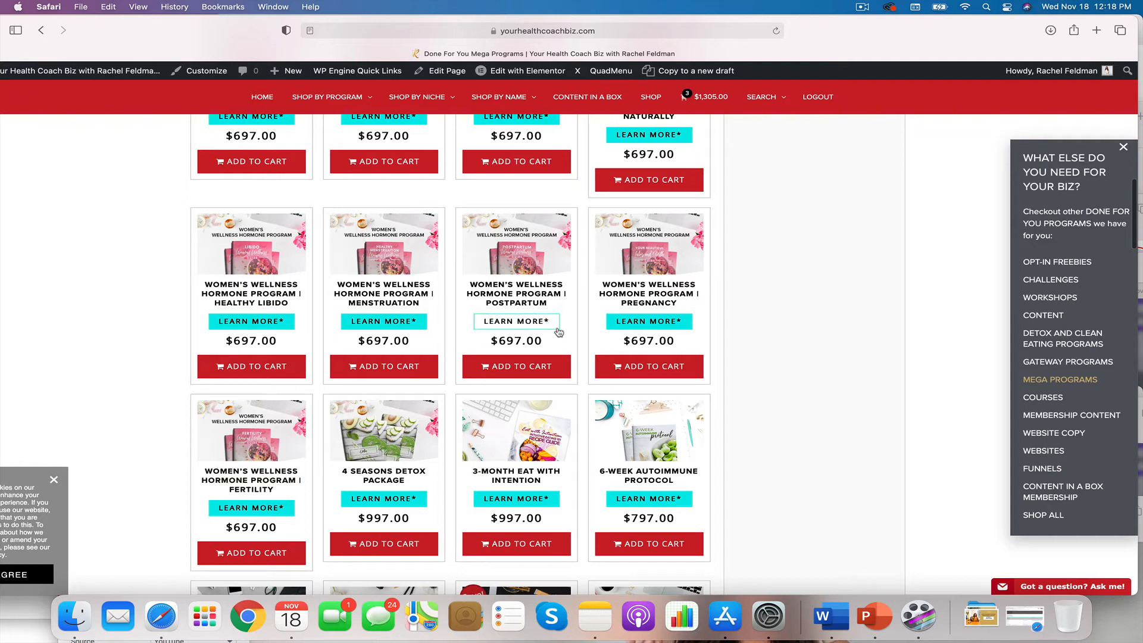
{"action": "scroll", "scroll_direction": "down", "scroll_amount": 3}
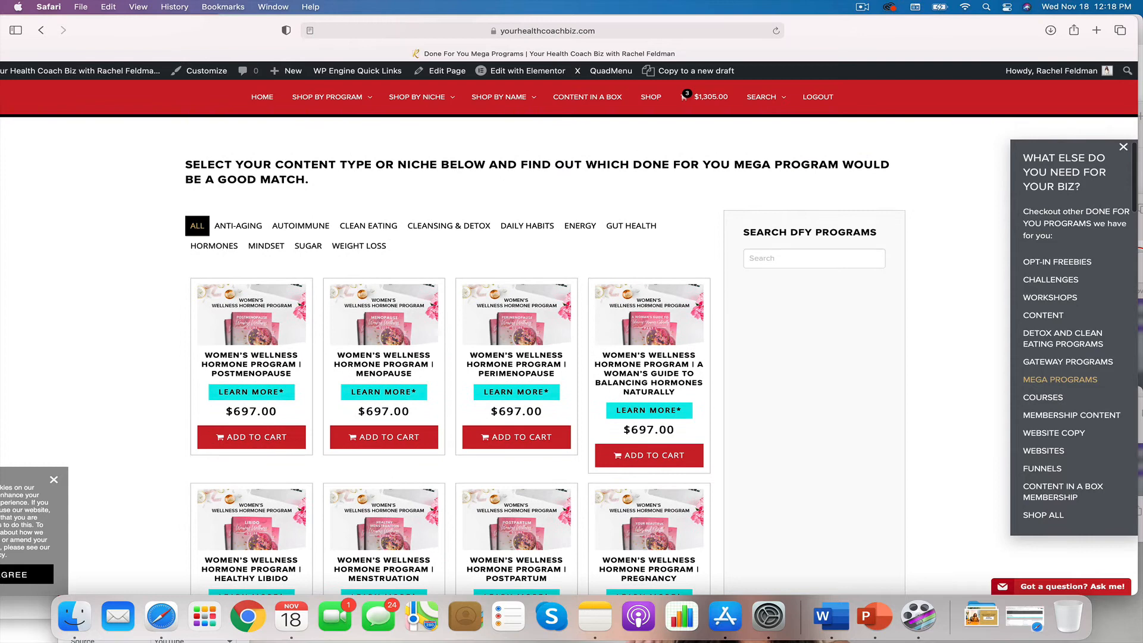
{"action": "scroll", "scroll_direction": "down", "scroll_amount": 3}
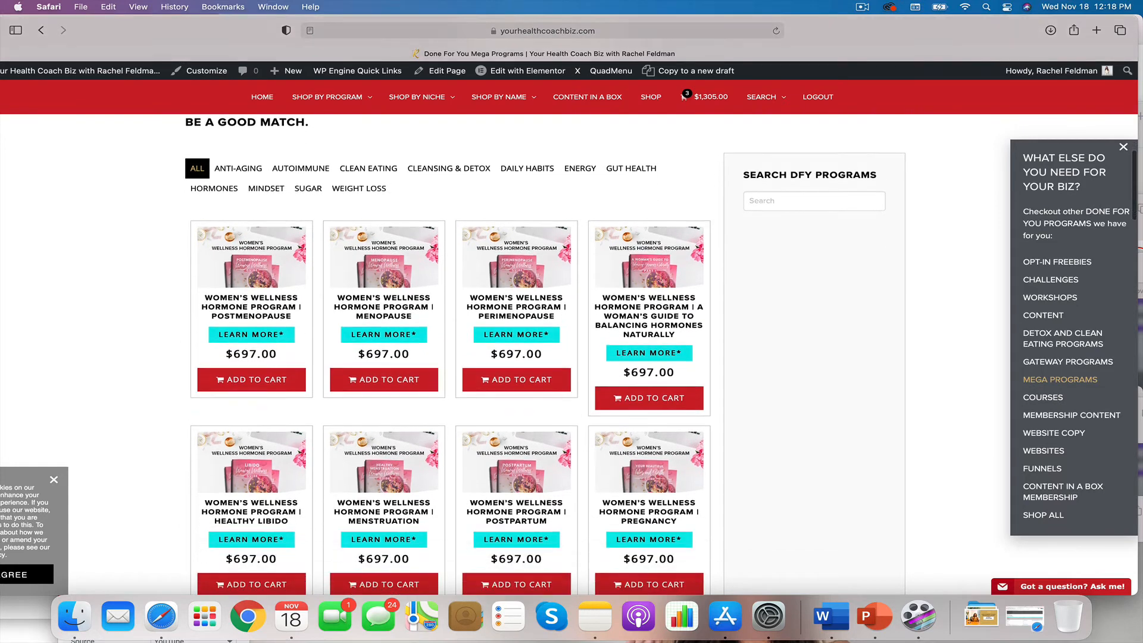
{"action": "scroll", "scroll_direction": "down", "scroll_amount": 3}
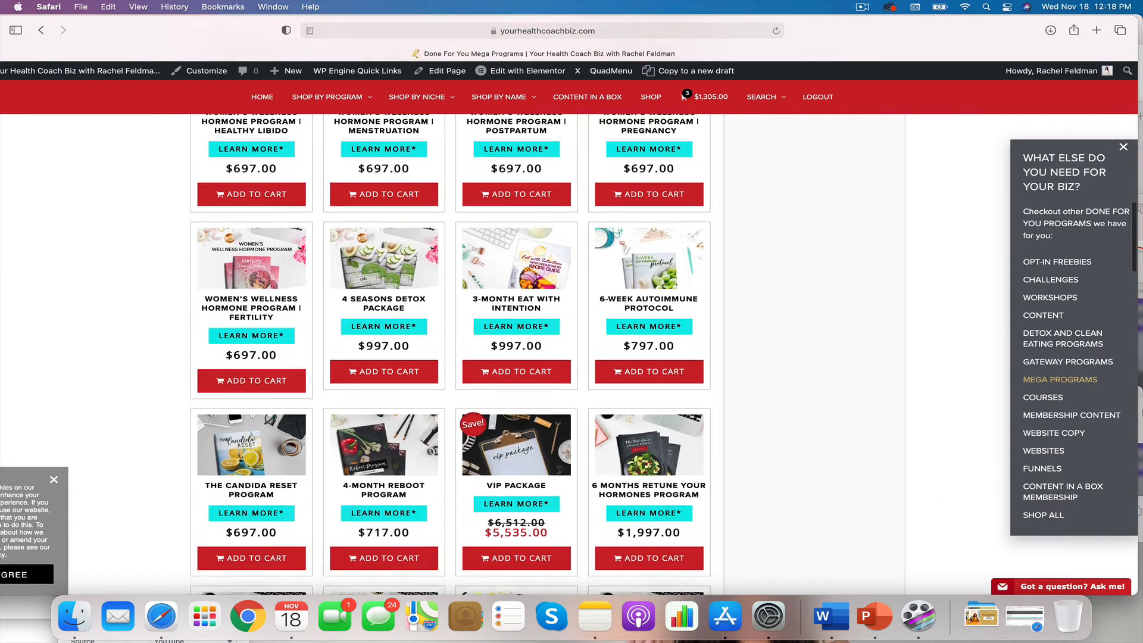
{"action": "scroll", "scroll_direction": "down", "scroll_amount": 3}
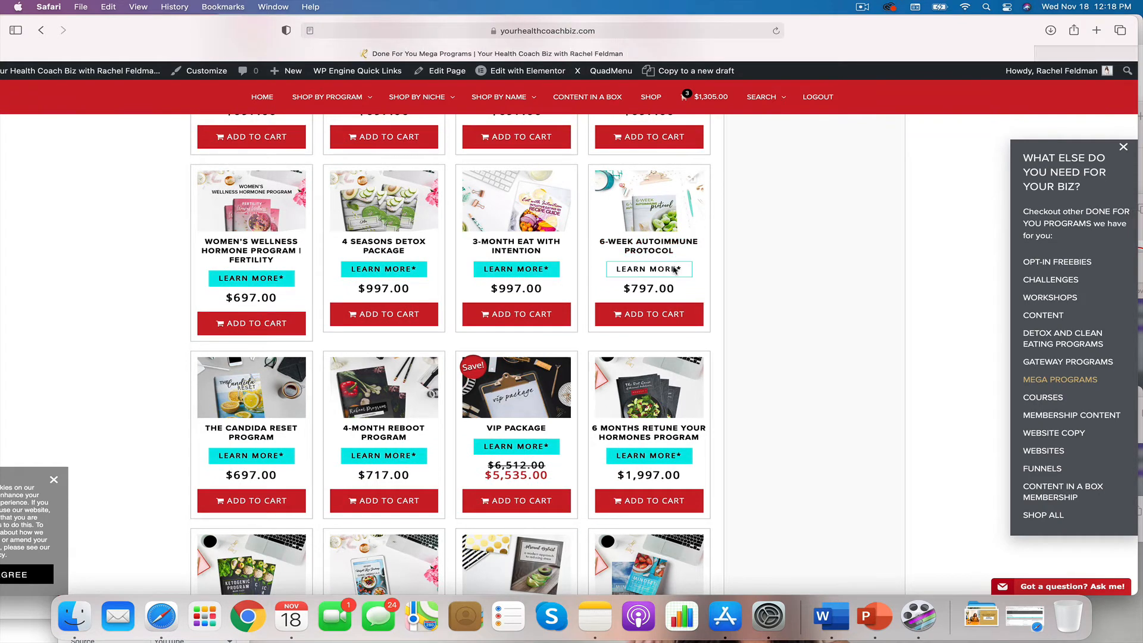
{"action": "left_click", "coordinate": [648, 269]}
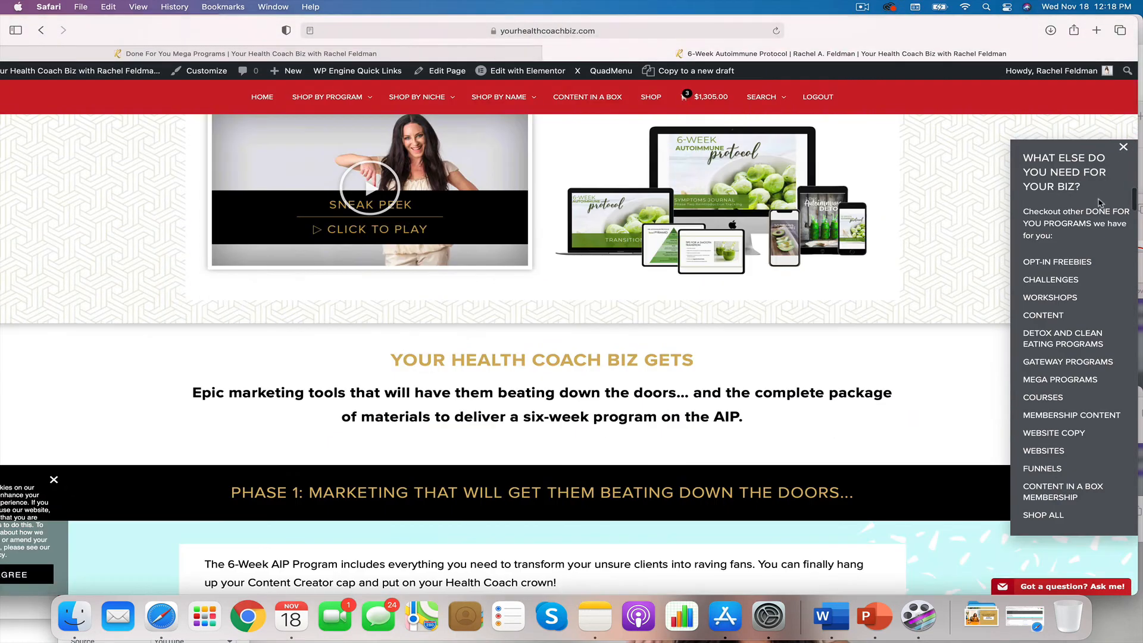
Step: Read down the 6-Week Autoimmune Protocol page through its marketing and module sections
{"action": "scroll", "scroll_direction": "down", "scroll_amount": 3}
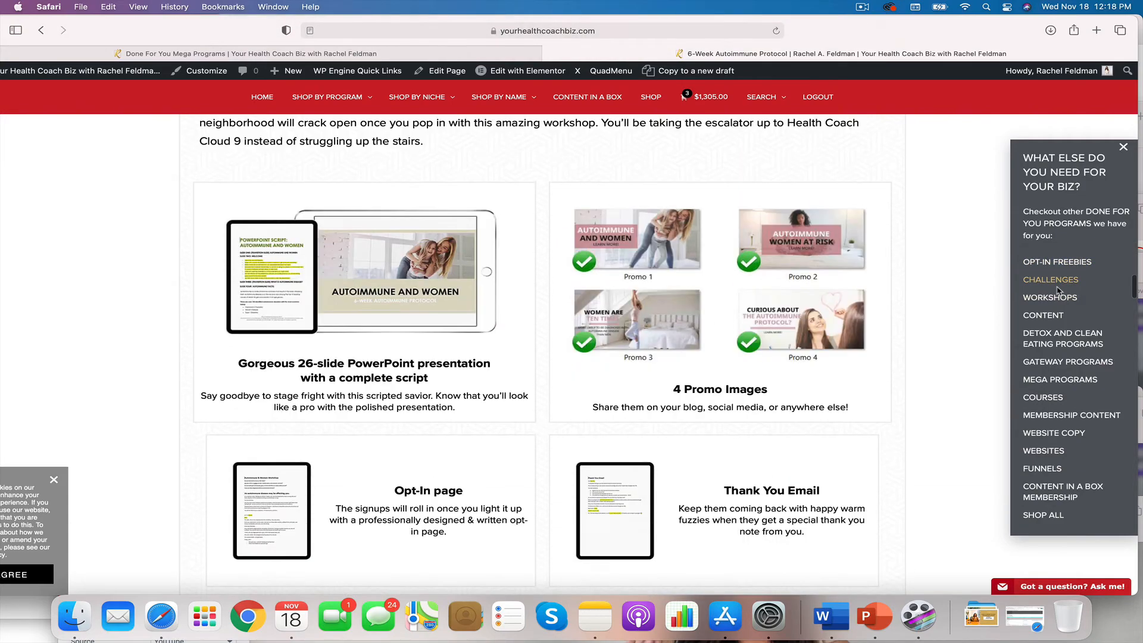
{"action": "scroll", "scroll_direction": "down", "scroll_amount": 3}
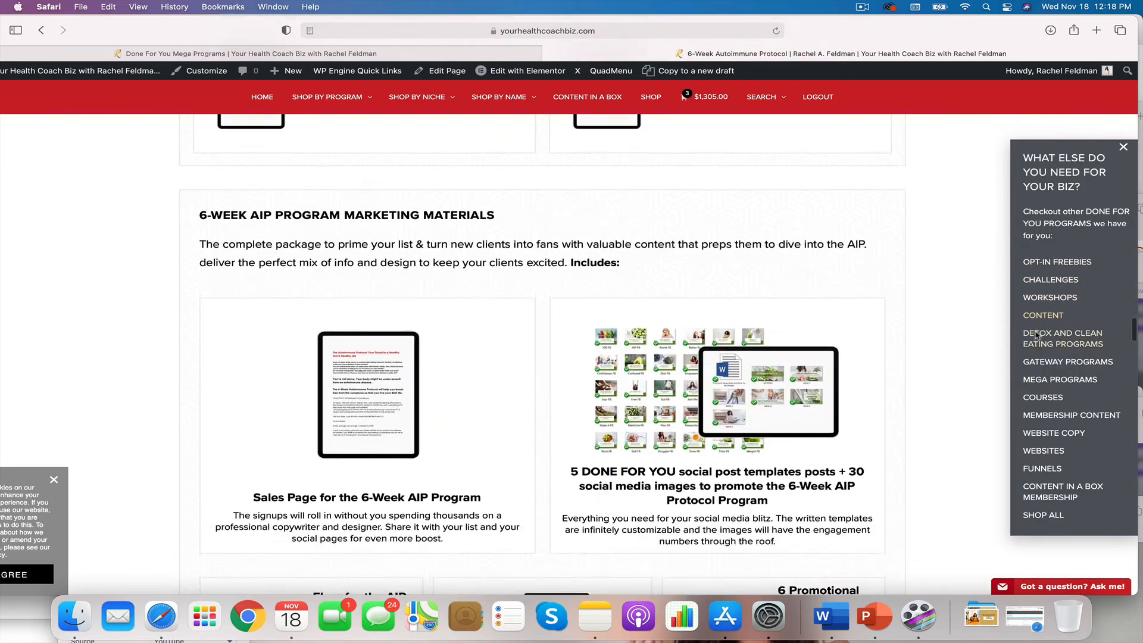
{"action": "scroll", "scroll_direction": "down", "scroll_amount": 3}
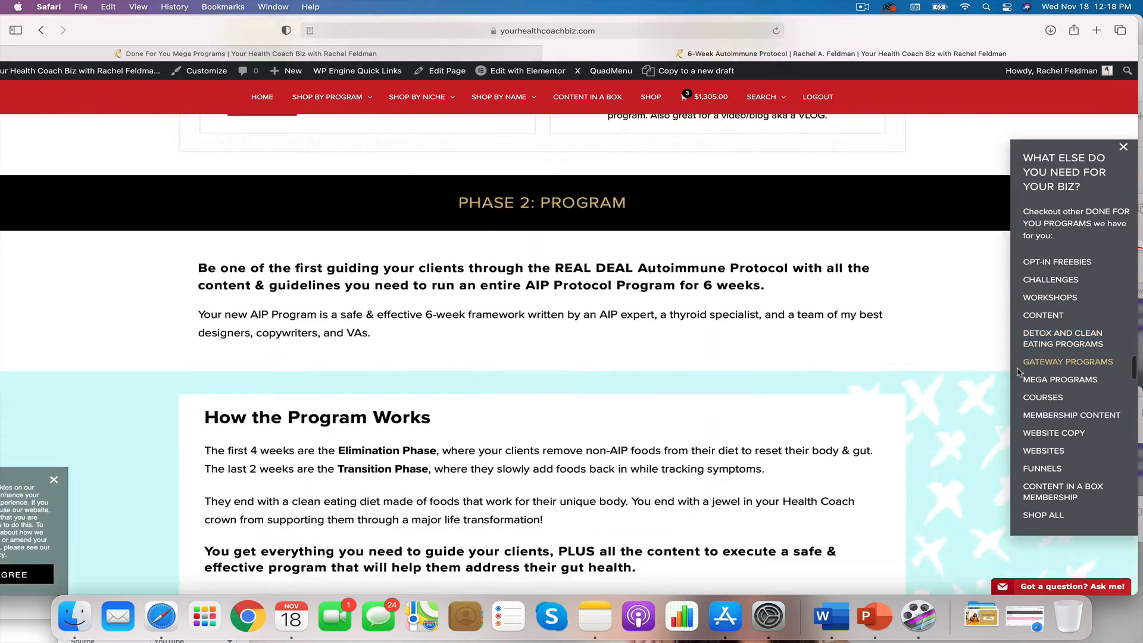
{"action": "scroll", "scroll_direction": "down", "scroll_amount": 3}
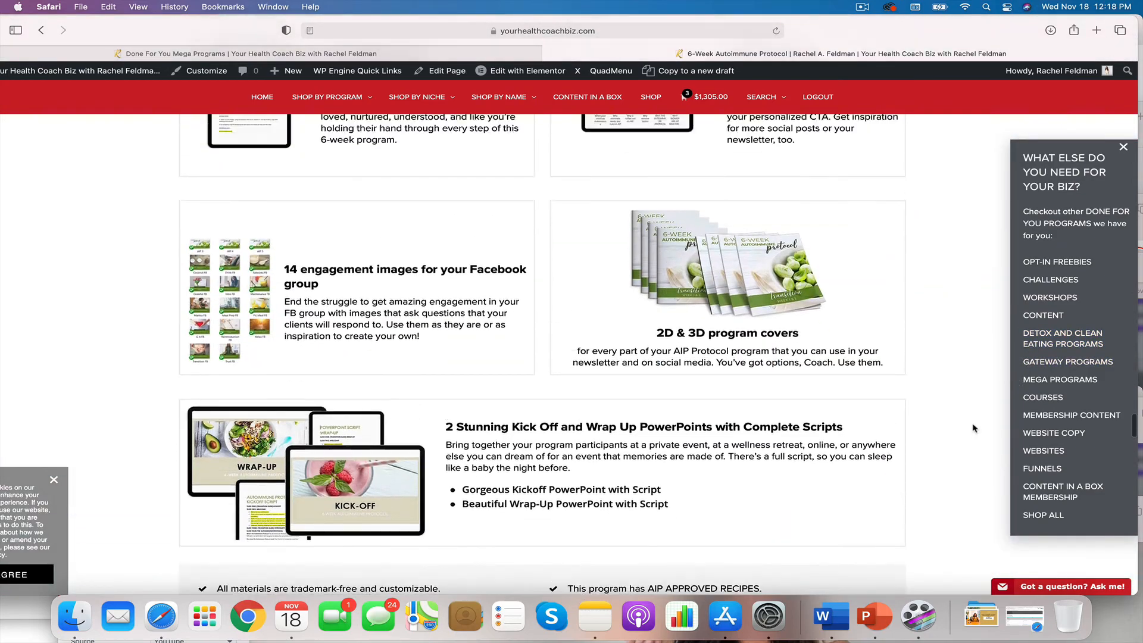
{"action": "scroll", "scroll_direction": "down", "scroll_amount": 3}
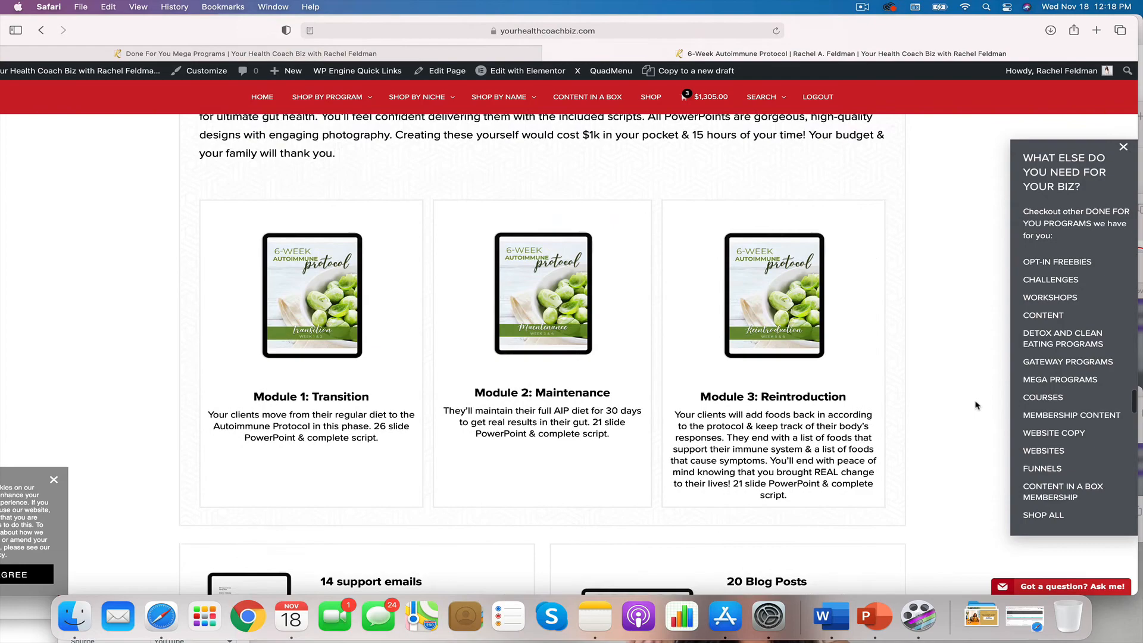
{"action": "scroll", "scroll_direction": "down", "scroll_amount": 3}
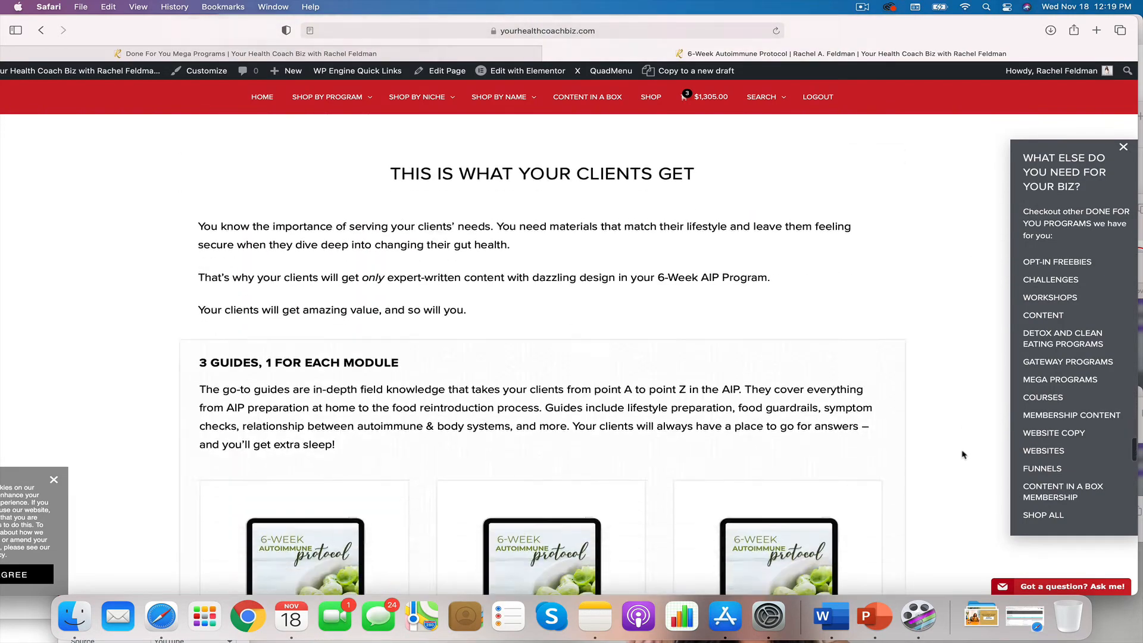
{"action": "scroll", "scroll_direction": "down", "scroll_amount": 3}
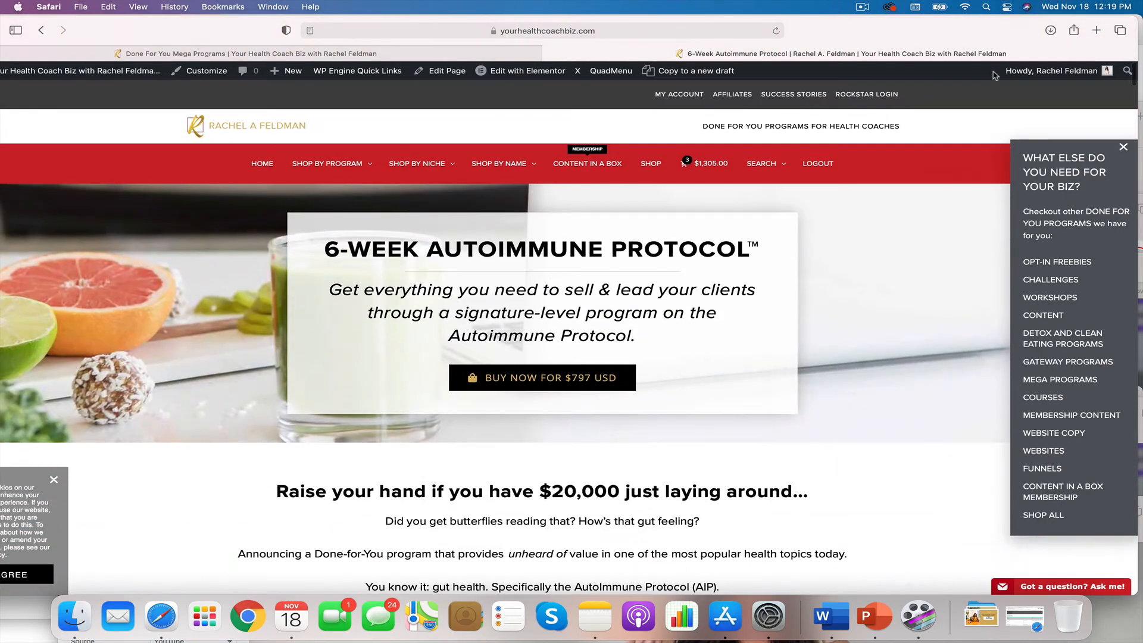
{"action": "mouse_move", "coordinate": [850, 161]}
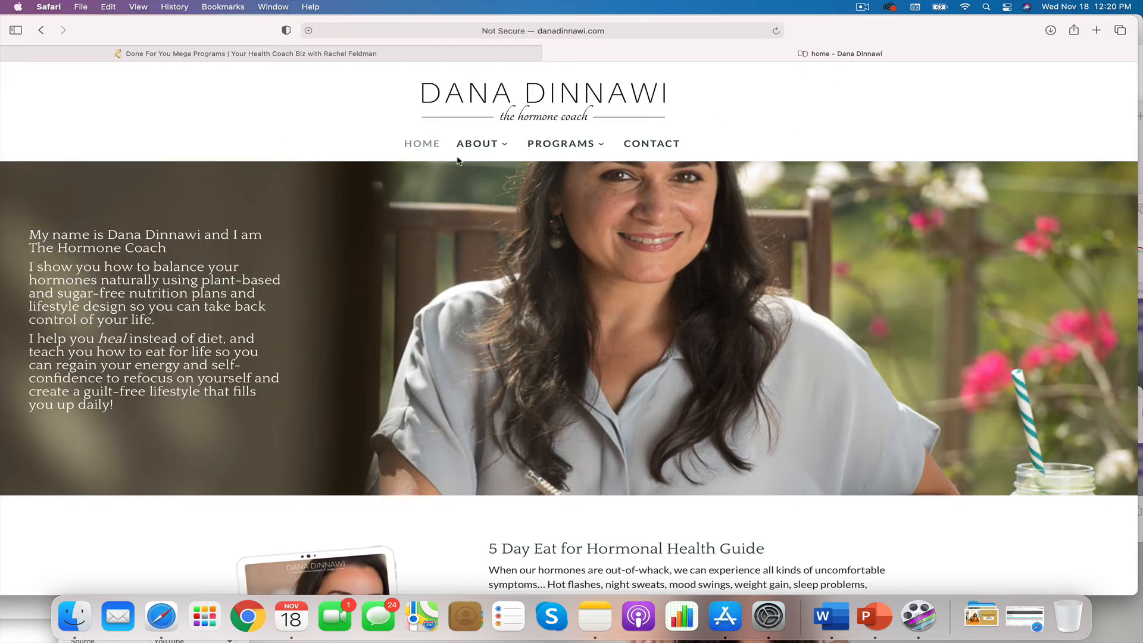
{"action": "mouse_move", "coordinate": [561, 143]}
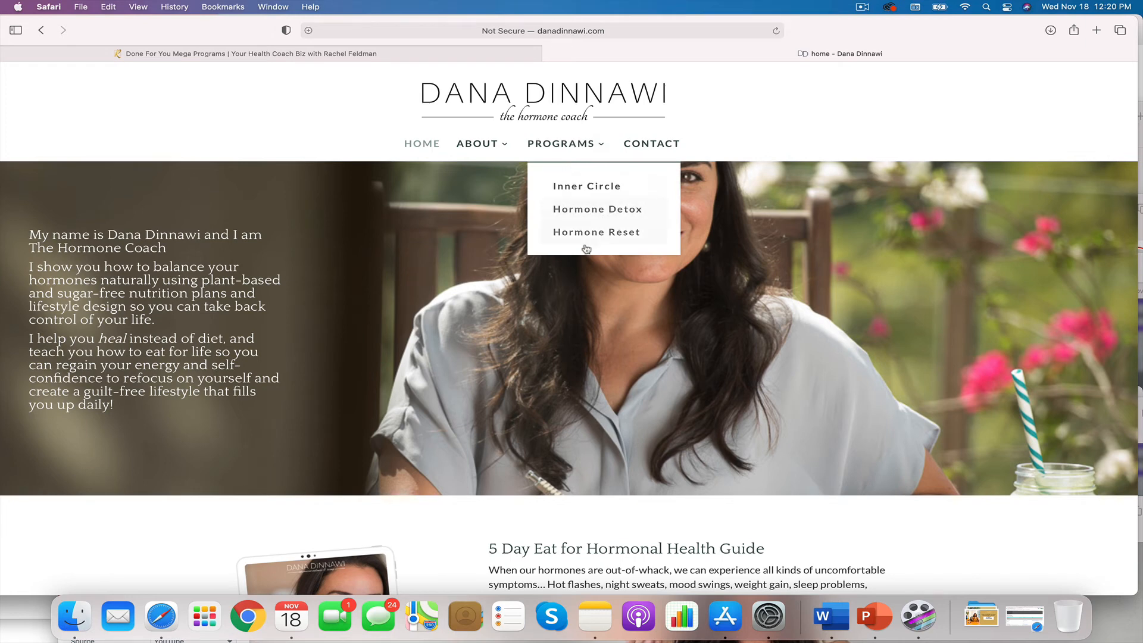
{"action": "mouse_move", "coordinate": [587, 247]}
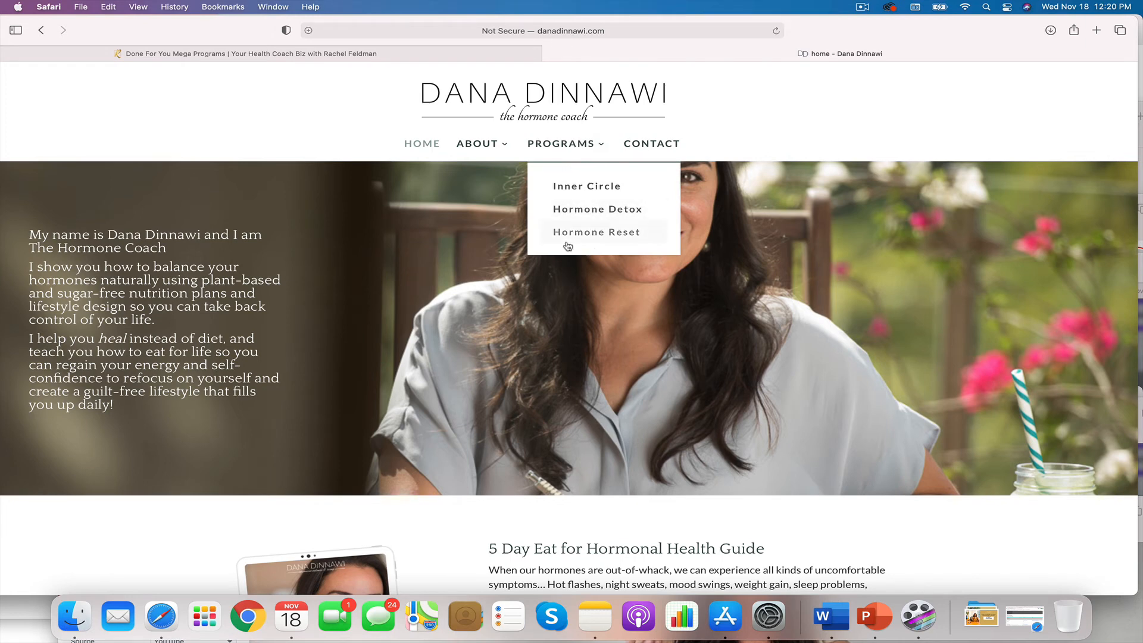
{"action": "mouse_move", "coordinate": [591, 217]}
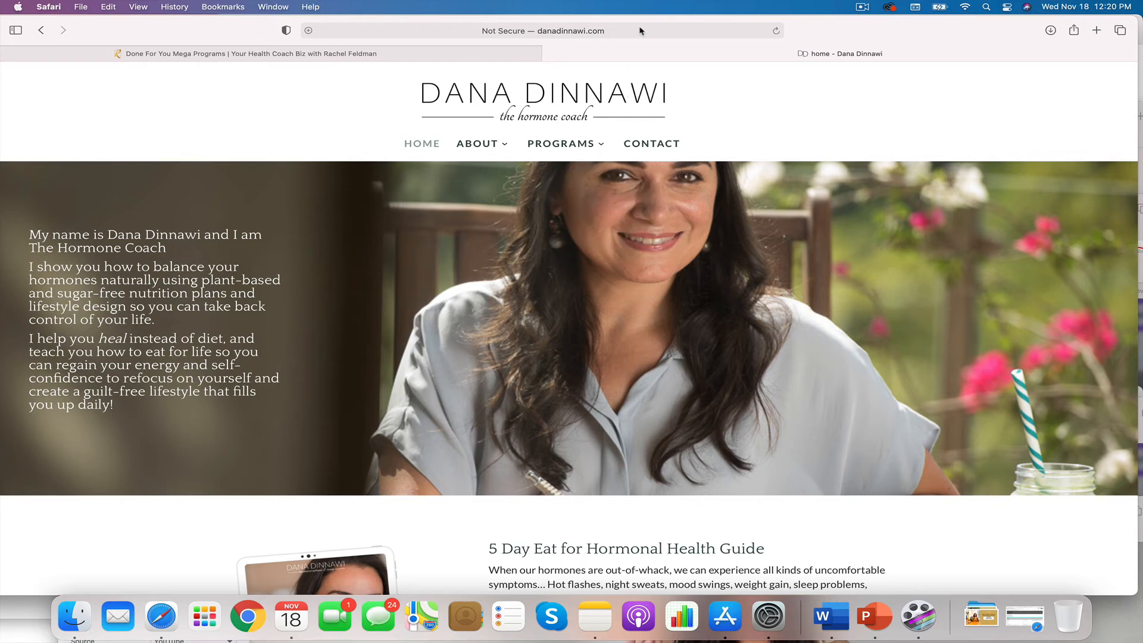
Step: Start entering a new web address over the Dana Dinnawi page
{"action": "left_click", "coordinate": [543, 31]}
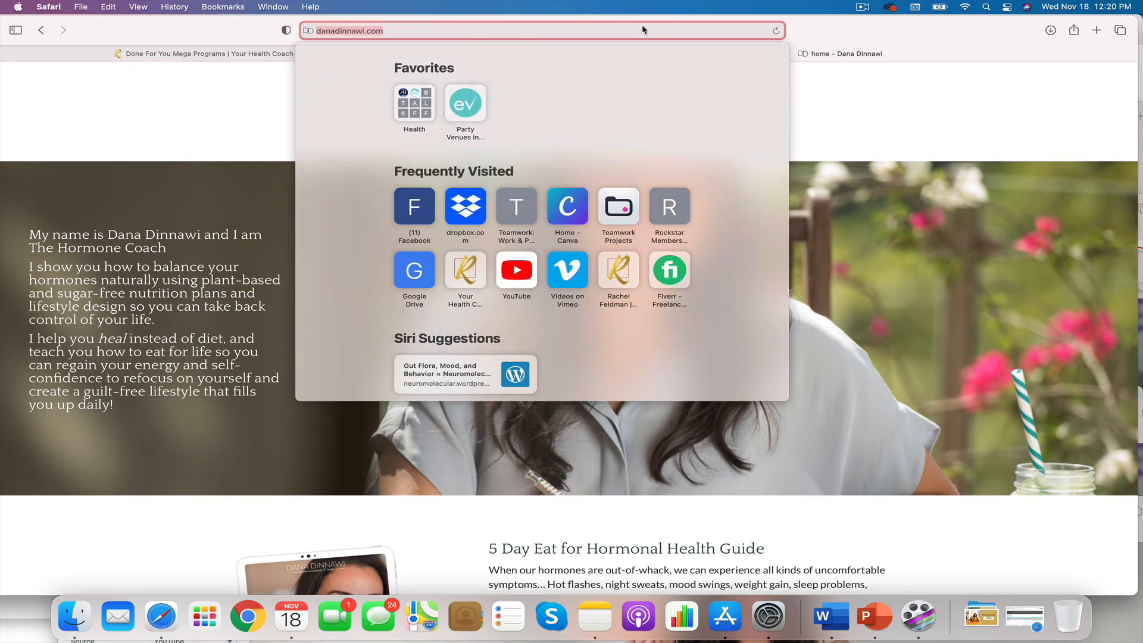
Step: Search for 'zesty ginger' and go to the Zesty Ginger home page from the results
{"action": "type", "text": "zesty ginger"}
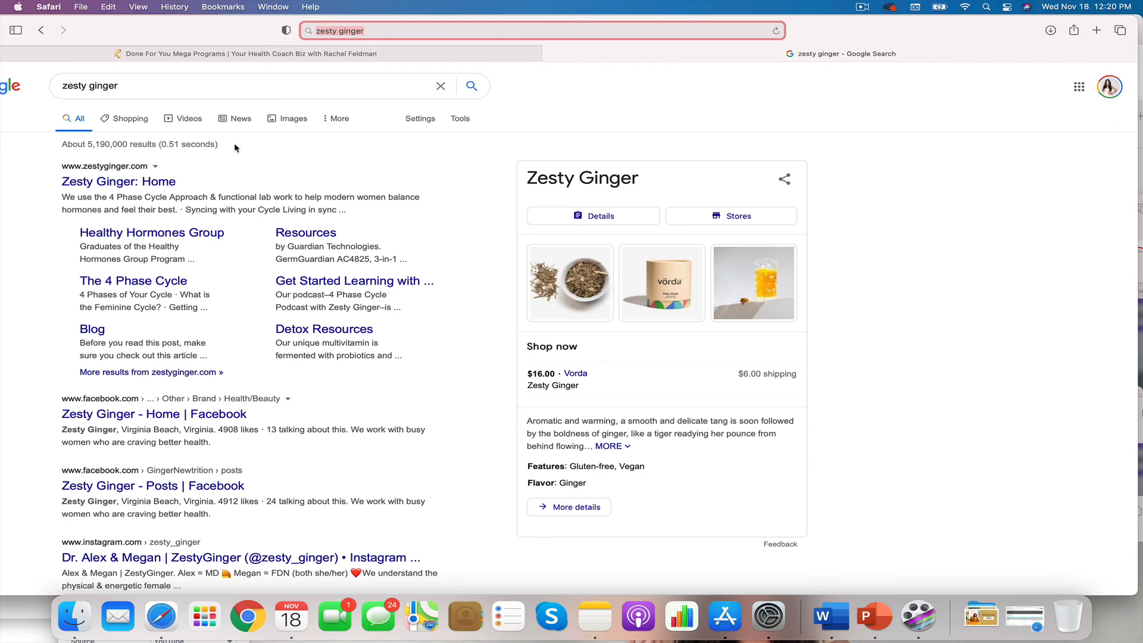
{"action": "left_click", "coordinate": [118, 181]}
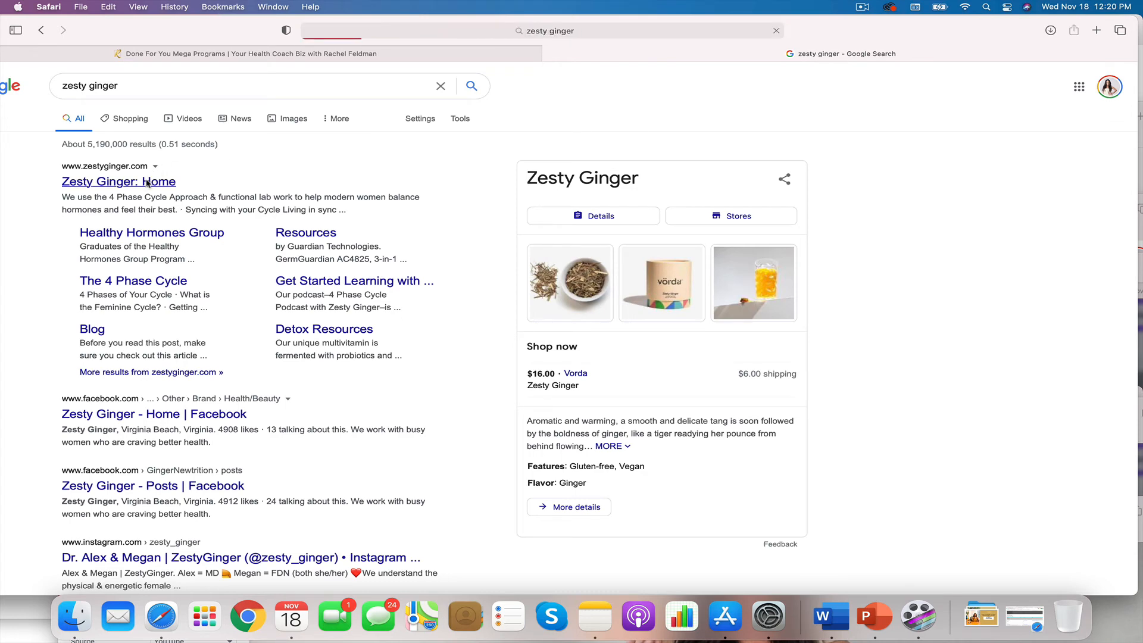
{"action": "left_click", "coordinate": [118, 181]}
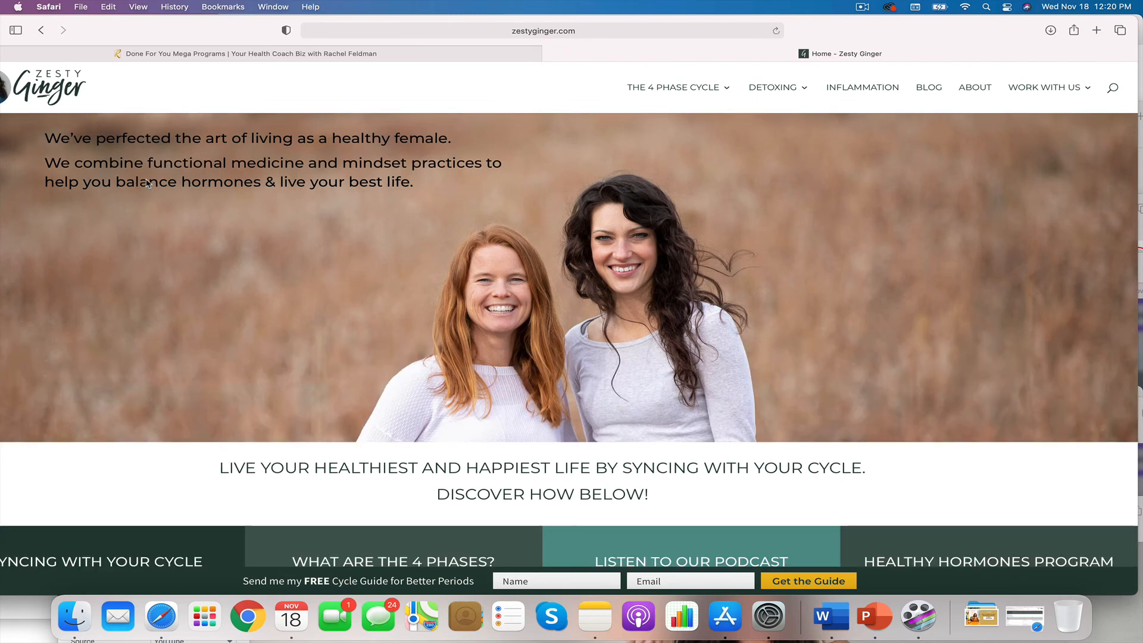
Step: Look at The 4 Phase Cycle menu and read down the Zesty Ginger hero and must-read posts
{"action": "scroll", "scroll_direction": "down", "scroll_amount": 3}
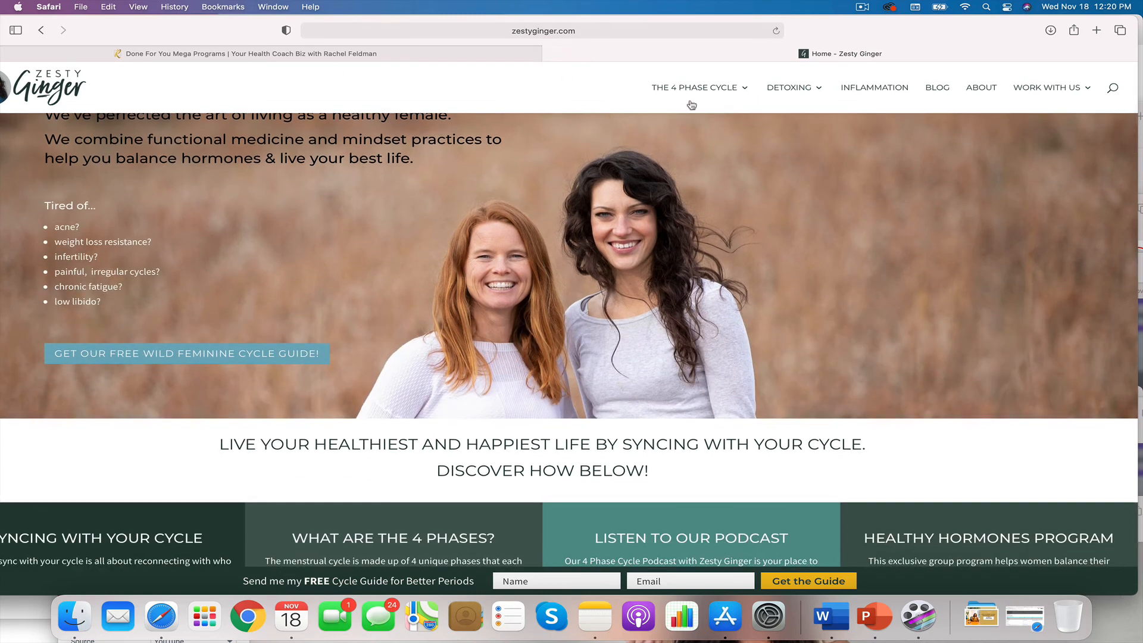
{"action": "left_click", "coordinate": [693, 87]}
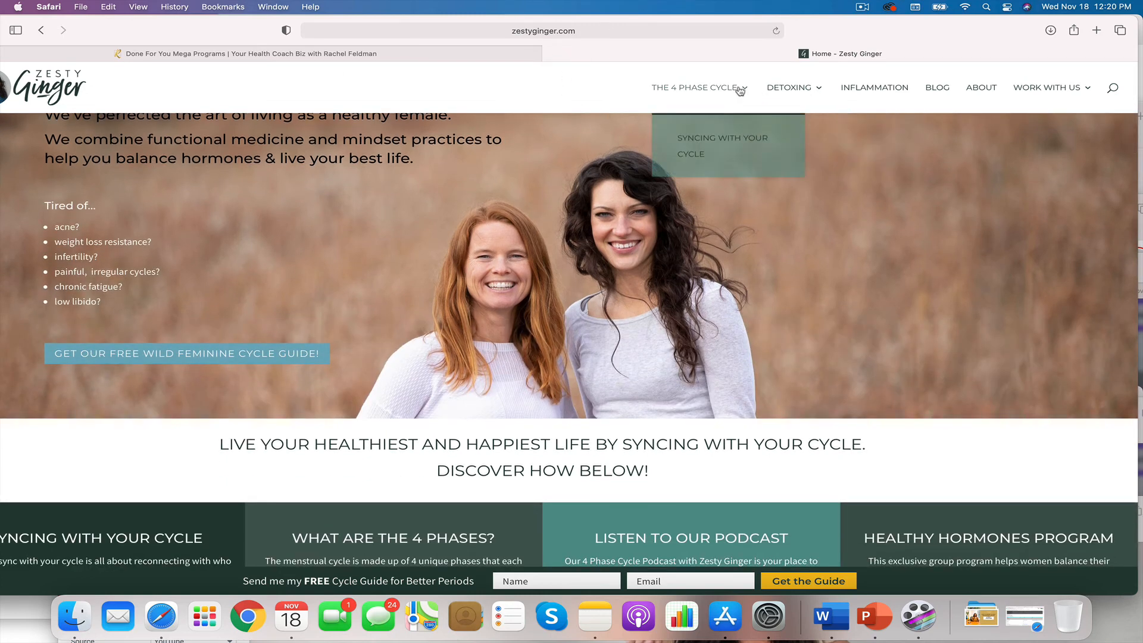
{"action": "mouse_move", "coordinate": [619, 154]}
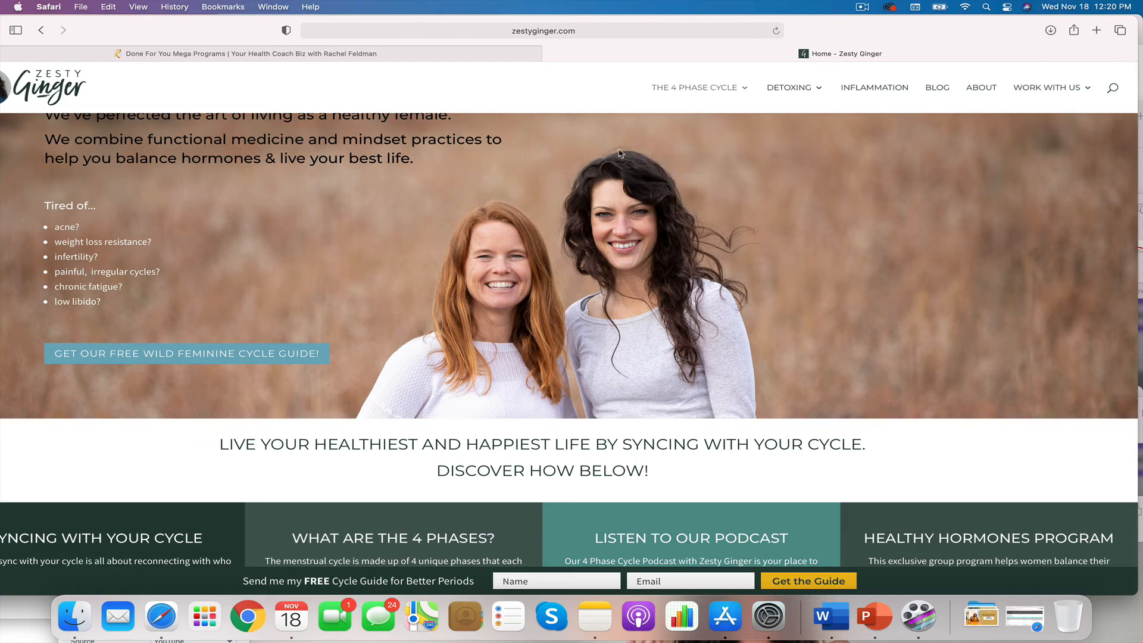
{"action": "scroll", "scroll_direction": "down", "scroll_amount": 3}
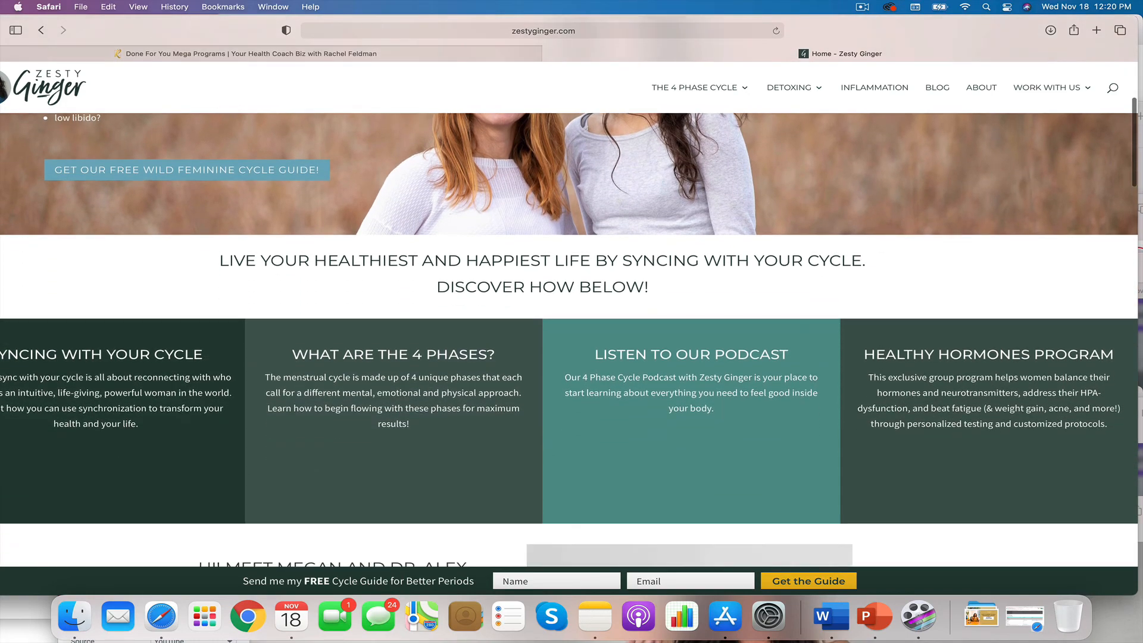
{"action": "scroll", "scroll_direction": "down", "scroll_amount": 3}
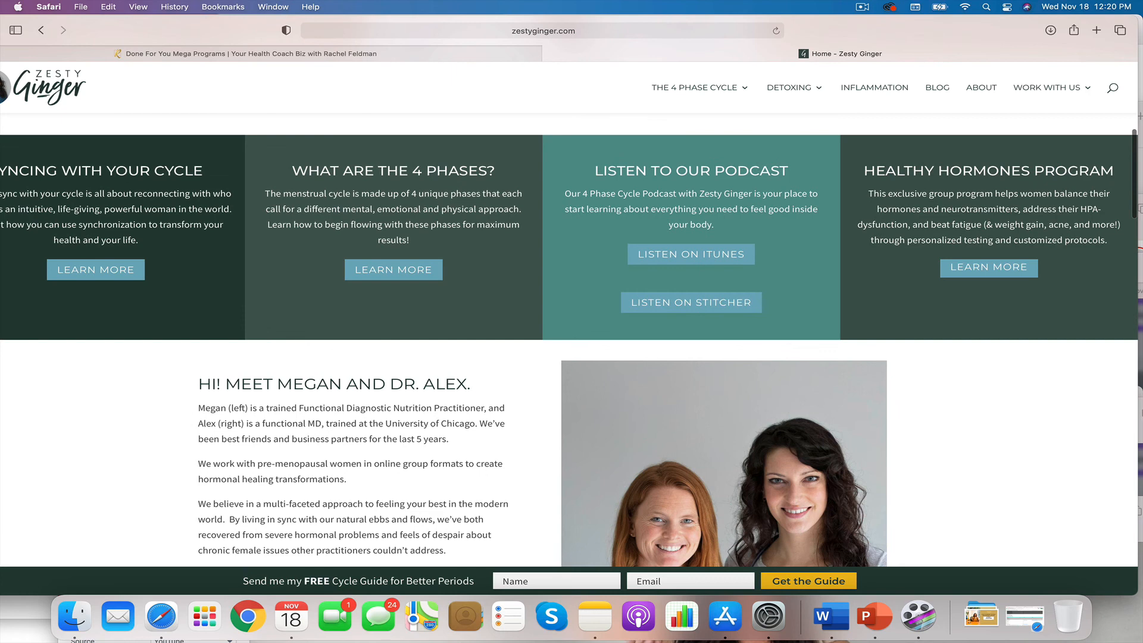
{"action": "scroll", "scroll_direction": "down", "scroll_amount": 3}
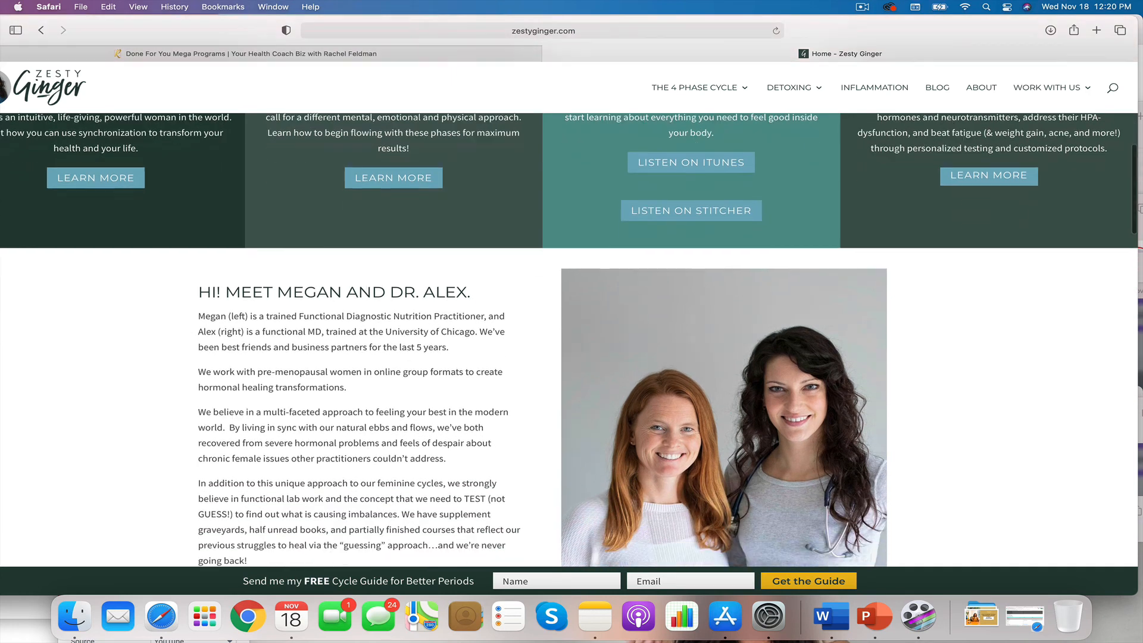
{"action": "scroll", "scroll_direction": "down", "scroll_amount": 3}
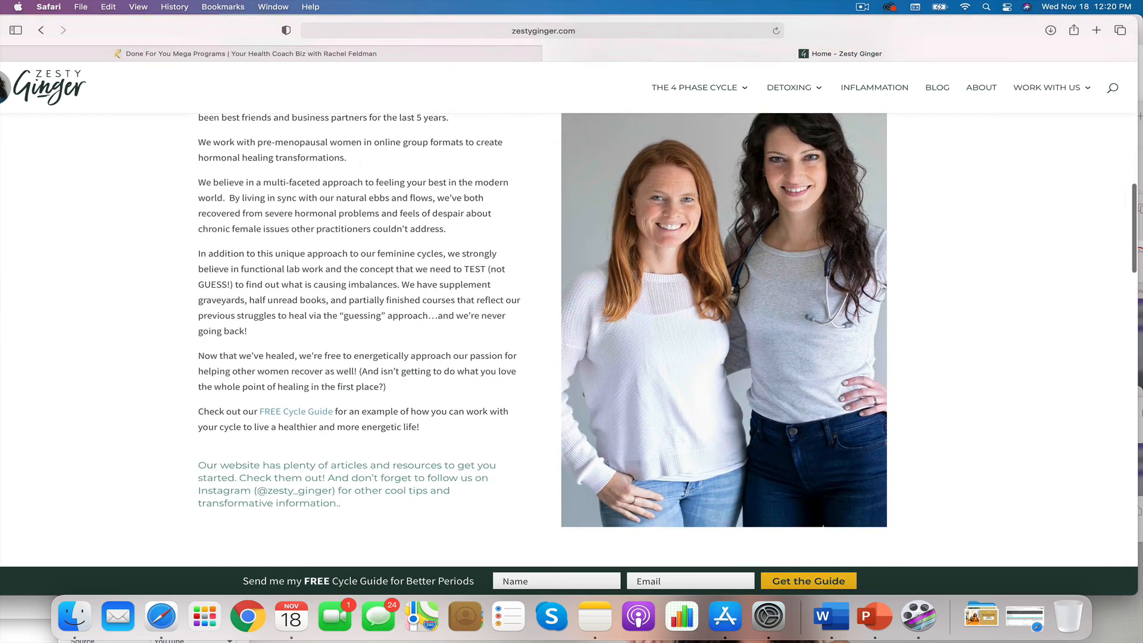
{"action": "scroll", "scroll_direction": "down", "scroll_amount": 3}
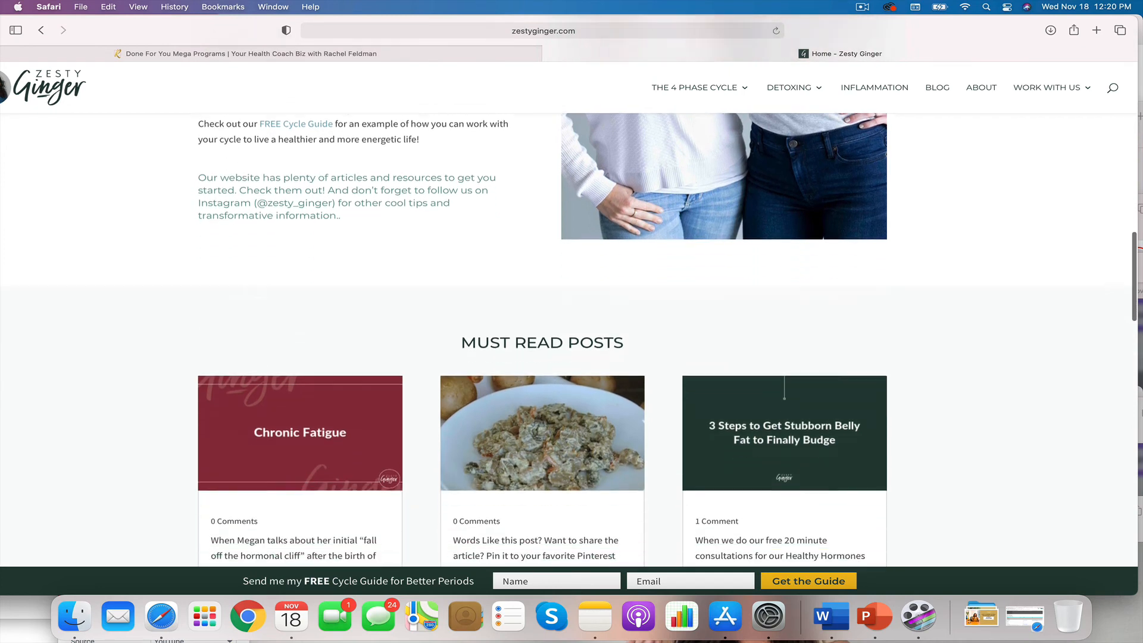
Step: Continue past the podcast banner down to the Instagram grid of recent posts
{"action": "scroll", "scroll_direction": "down", "scroll_amount": 3}
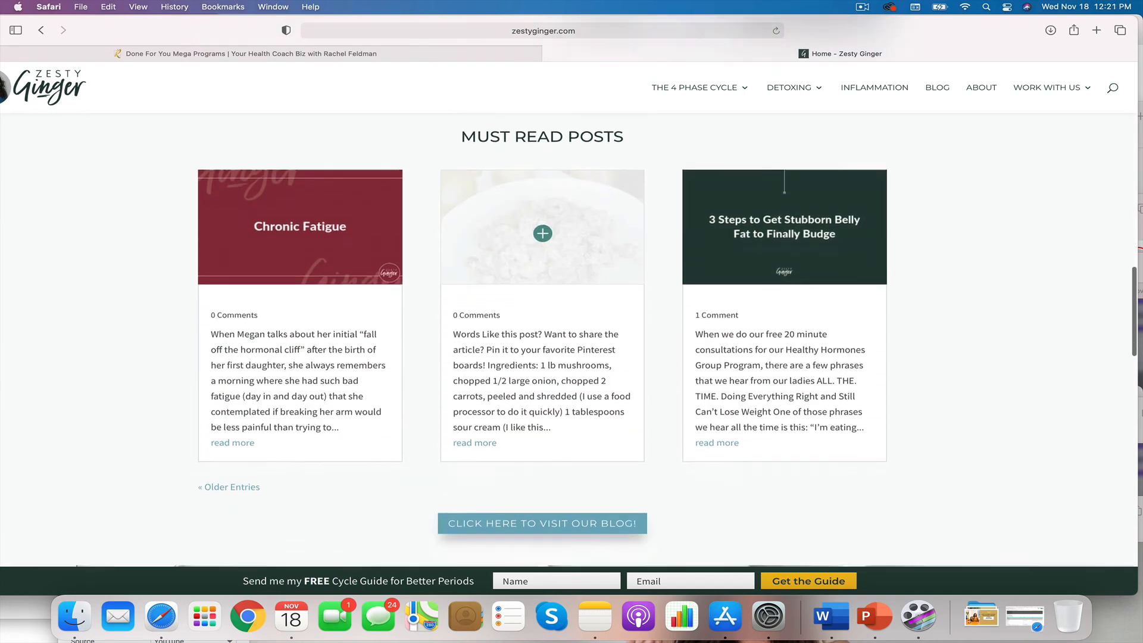
{"action": "scroll", "scroll_direction": "down", "scroll_amount": 3}
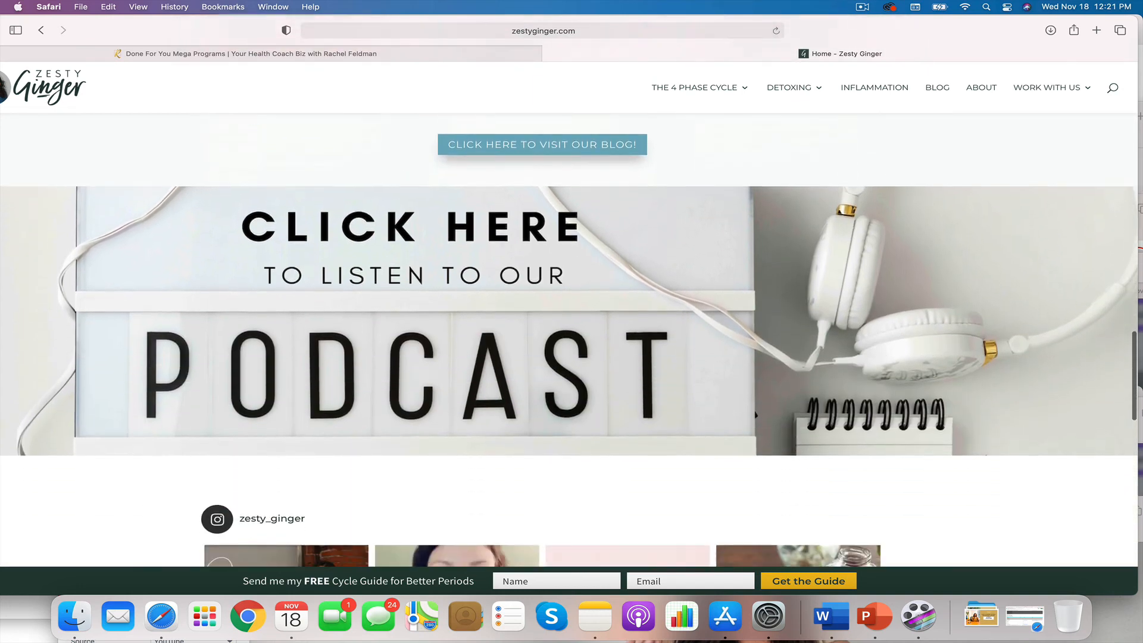
{"action": "scroll", "scroll_direction": "down", "scroll_amount": 3}
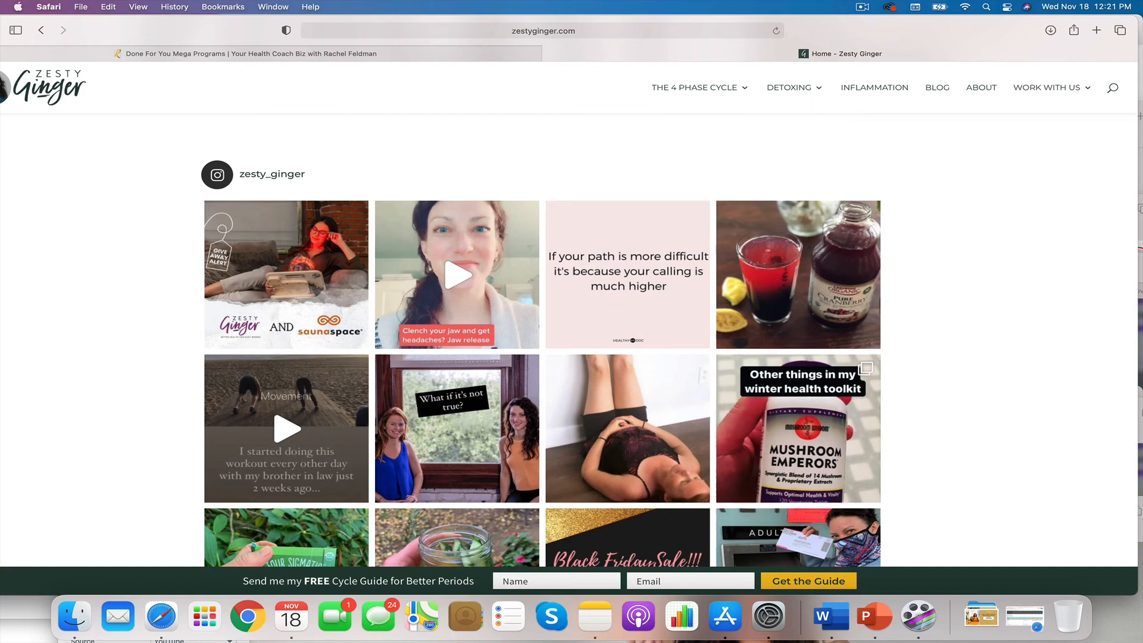
{"action": "scroll", "scroll_direction": "down", "scroll_amount": 3}
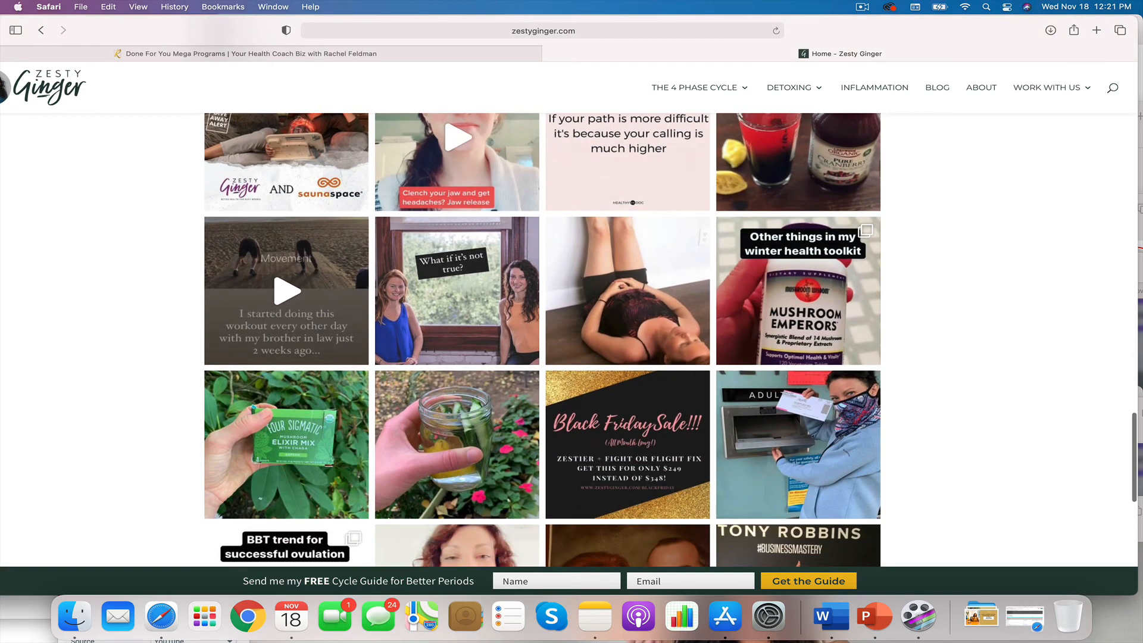
{"action": "scroll", "scroll_direction": "down", "scroll_amount": 3}
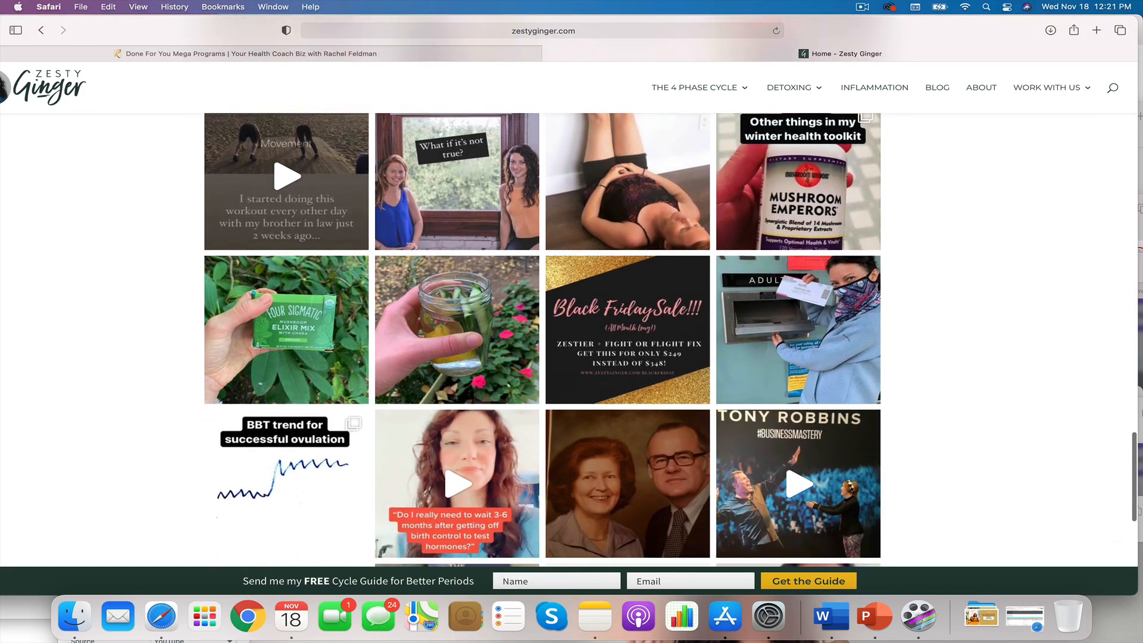
{"action": "scroll", "scroll_direction": "down", "scroll_amount": 3}
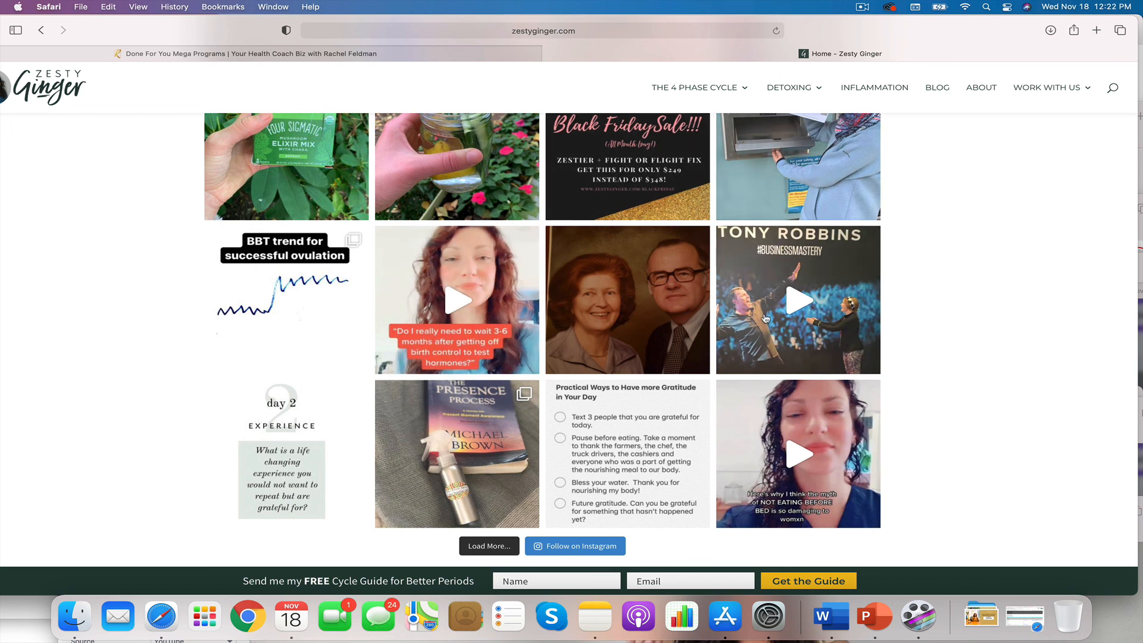
{"action": "mouse_move", "coordinate": [903, 330]}
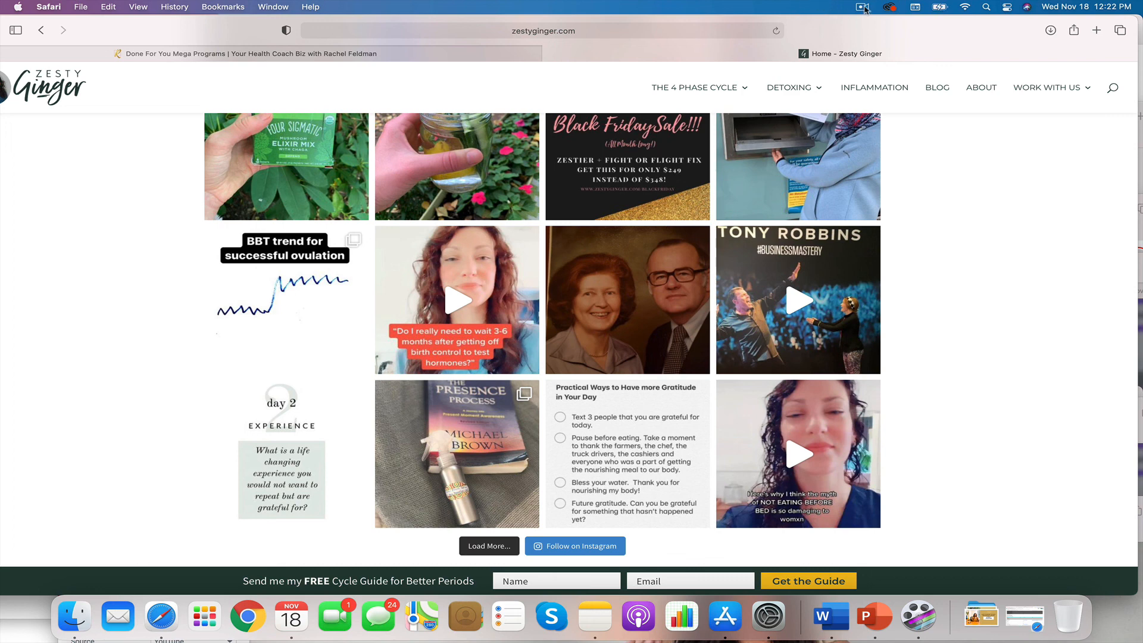
{"action": "left_click", "coordinate": [864, 7]}
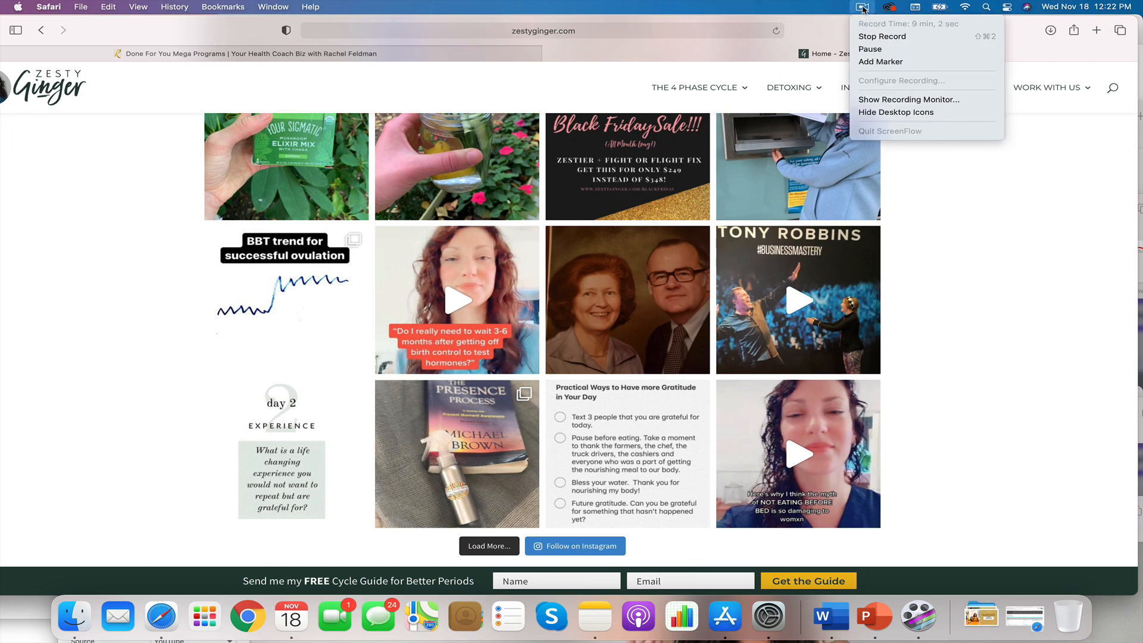